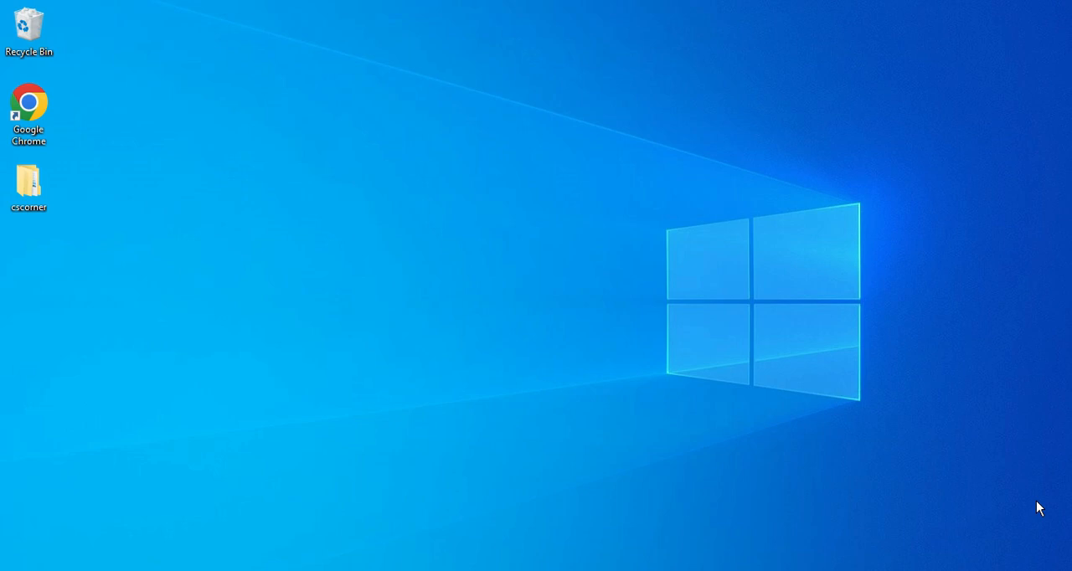
Launch Chrome and run a web search for 'python'.
{"action": "double_click", "coordinate": [29, 101]}
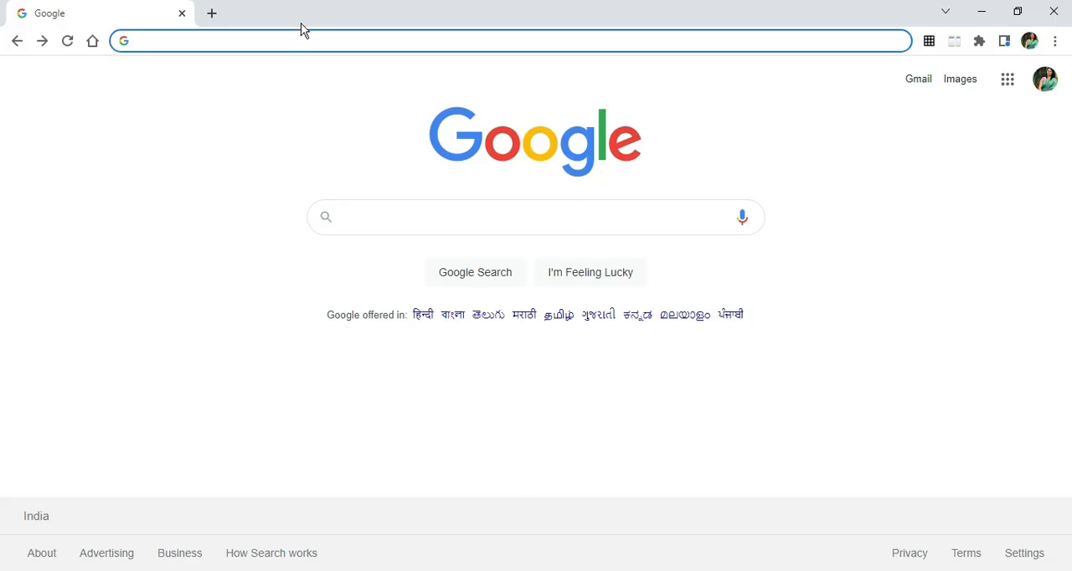
{"action": "type", "text": "python"}
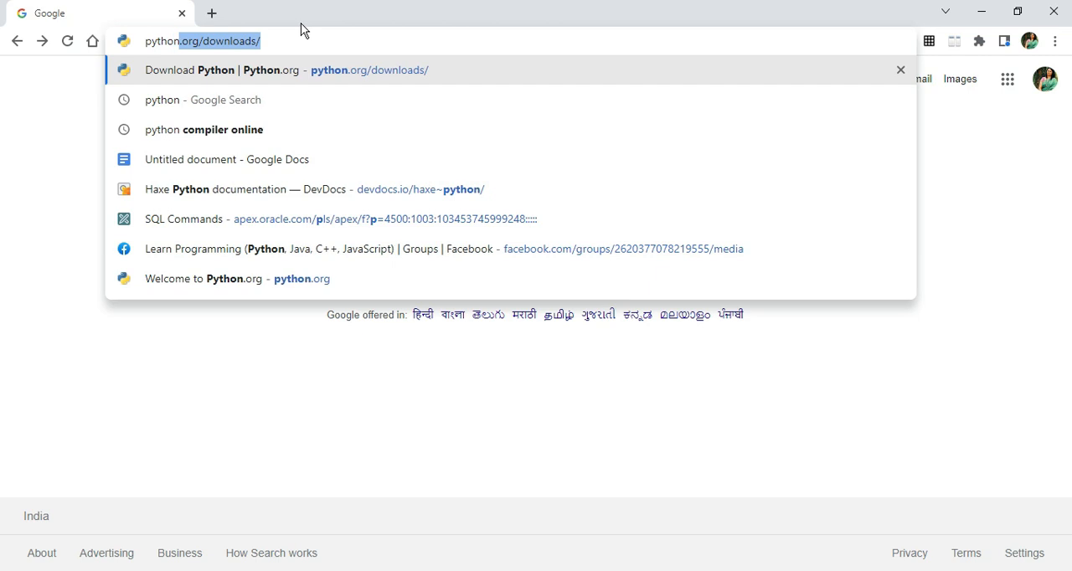
{"action": "left_click", "coordinate": [202, 100]}
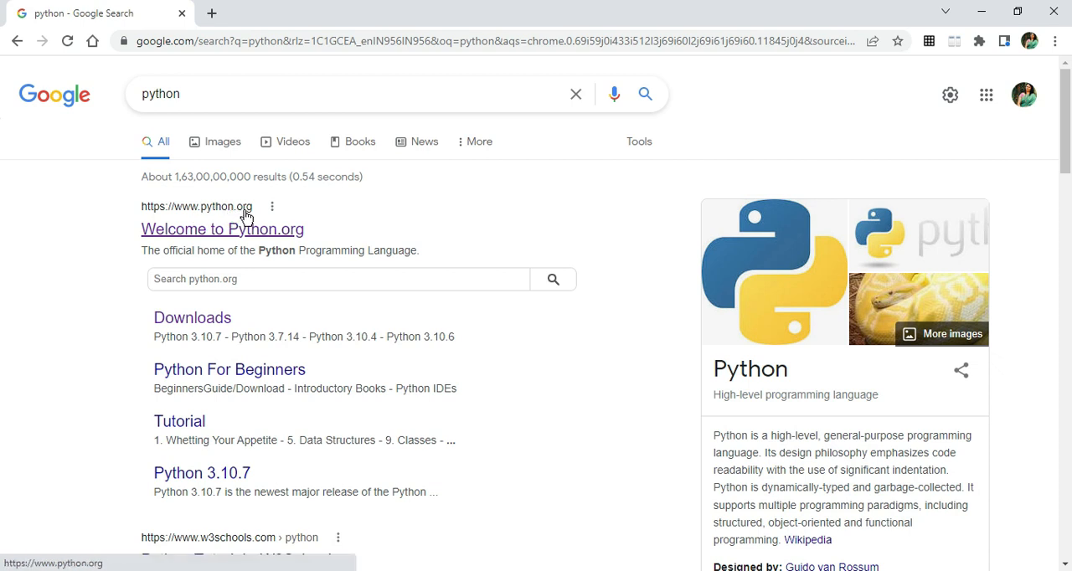
{"action": "mouse_move", "coordinate": [192, 317]}
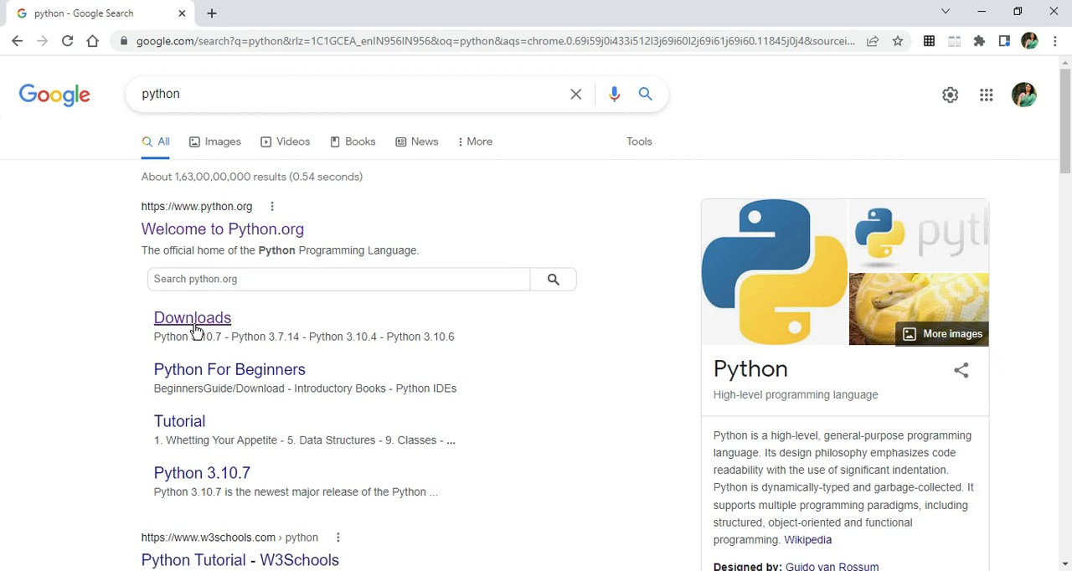
Download the Python 3.10.8 Windows installer from python.org and launch the .exe.
{"action": "left_click", "coordinate": [191, 318]}
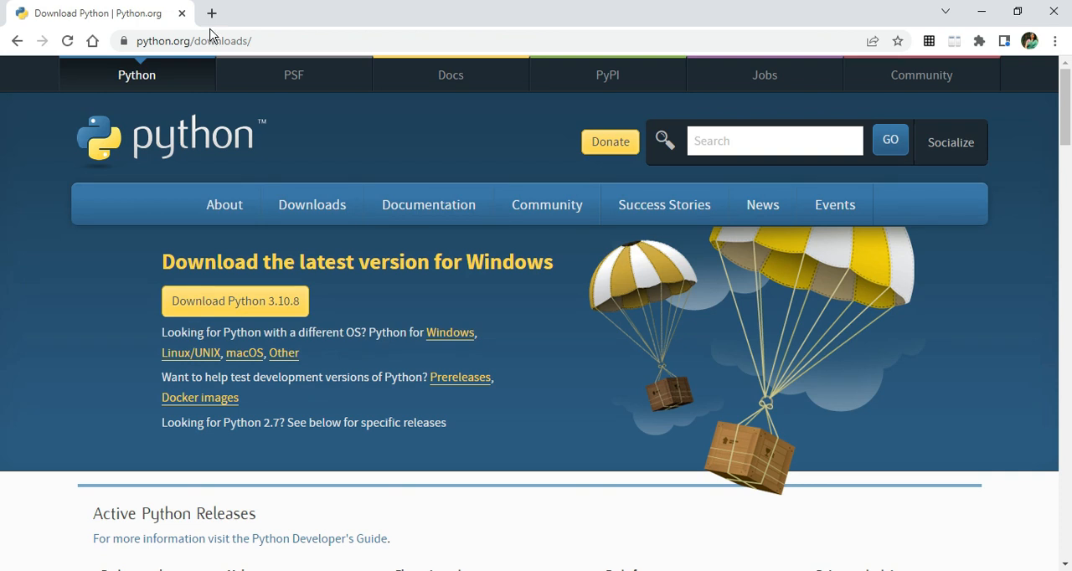
{"action": "left_click", "coordinate": [192, 40]}
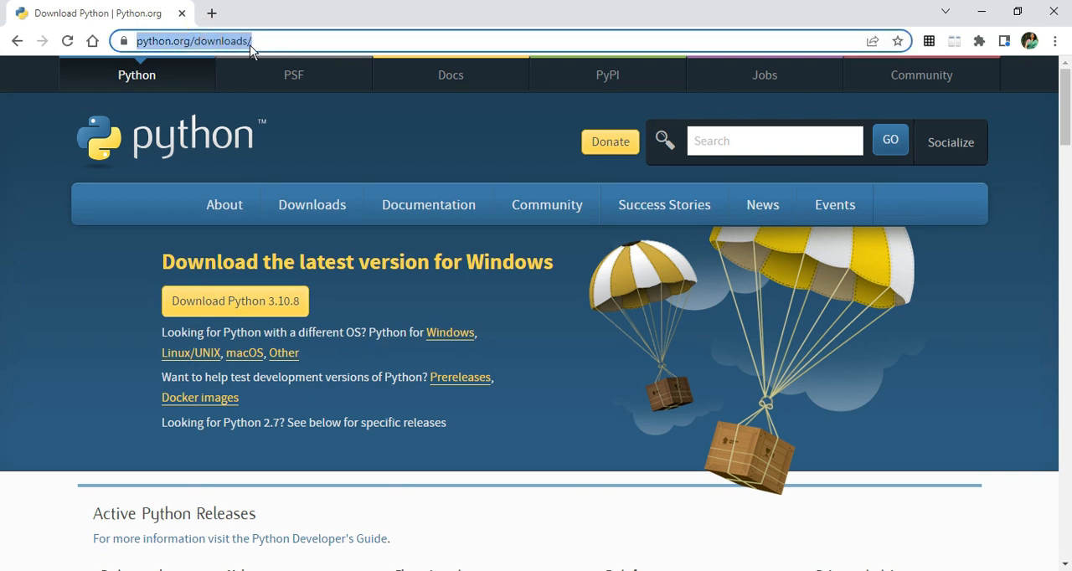
{"action": "mouse_move", "coordinate": [150, 324]}
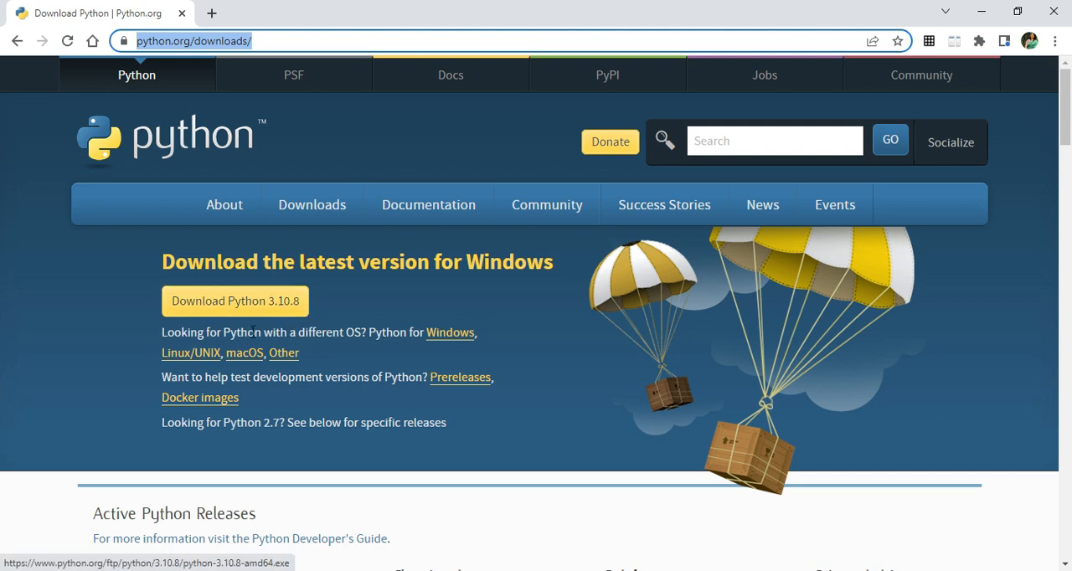
{"action": "mouse_move", "coordinate": [451, 333]}
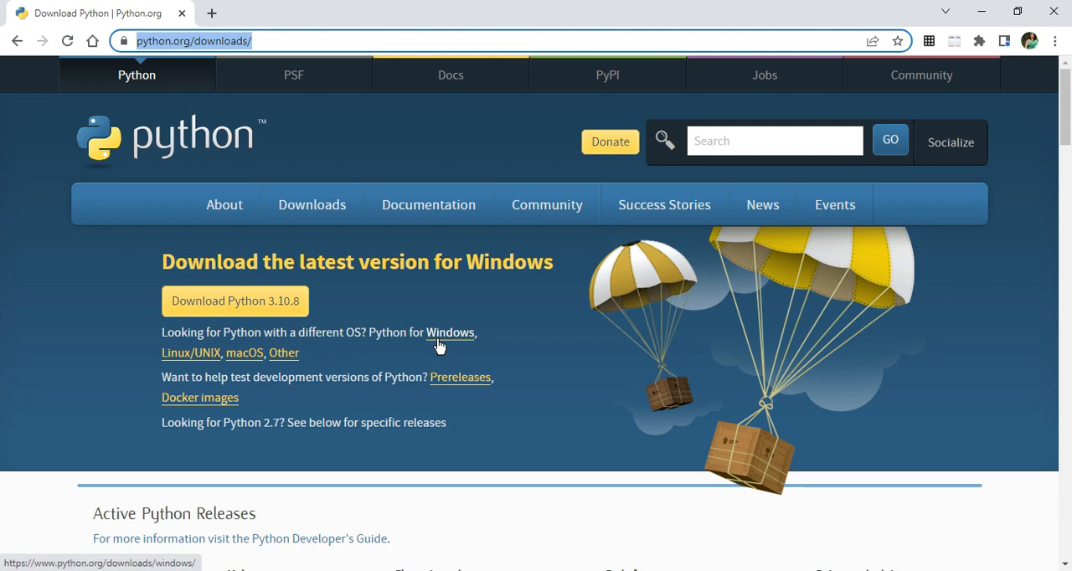
{"action": "mouse_move", "coordinate": [321, 358]}
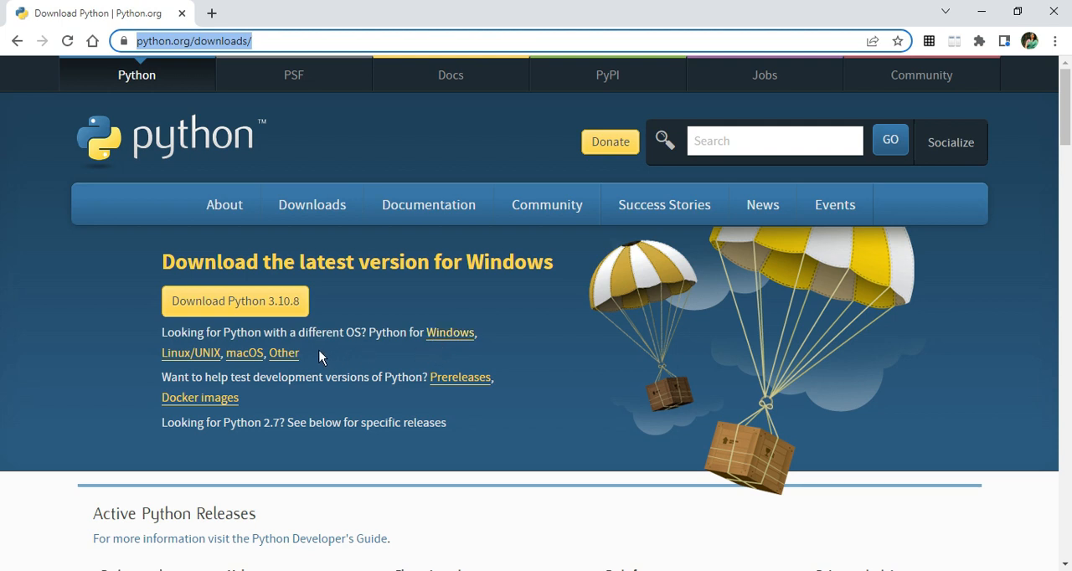
{"action": "mouse_move", "coordinate": [438, 273]}
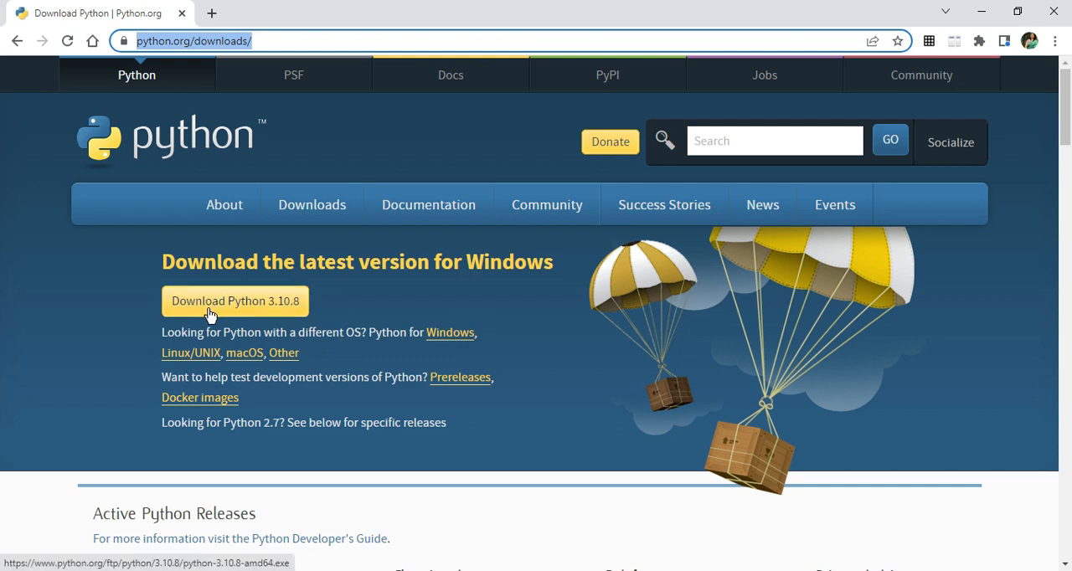
{"action": "left_click", "coordinate": [234, 301]}
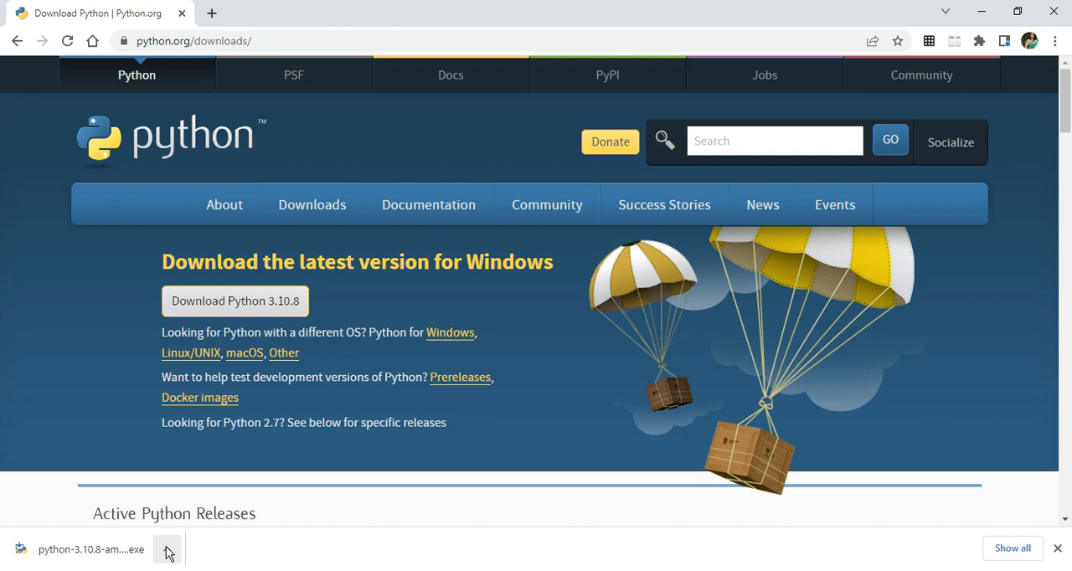
{"action": "left_click", "coordinate": [167, 550]}
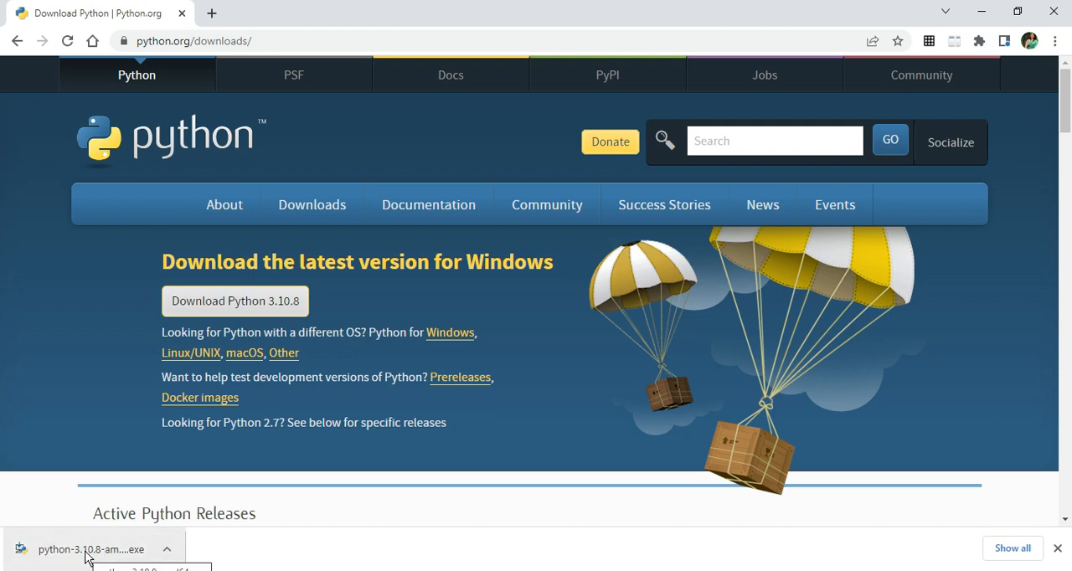
{"action": "left_click", "coordinate": [91, 549]}
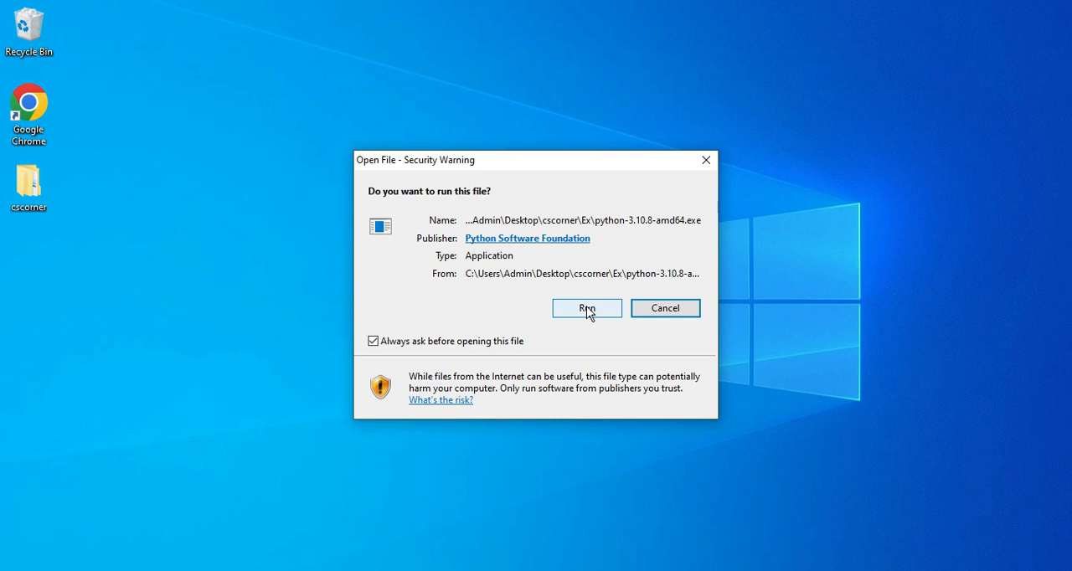
Allow the installer to run and enable 'Add python.exe to PATH'.
{"action": "left_click", "coordinate": [586, 309]}
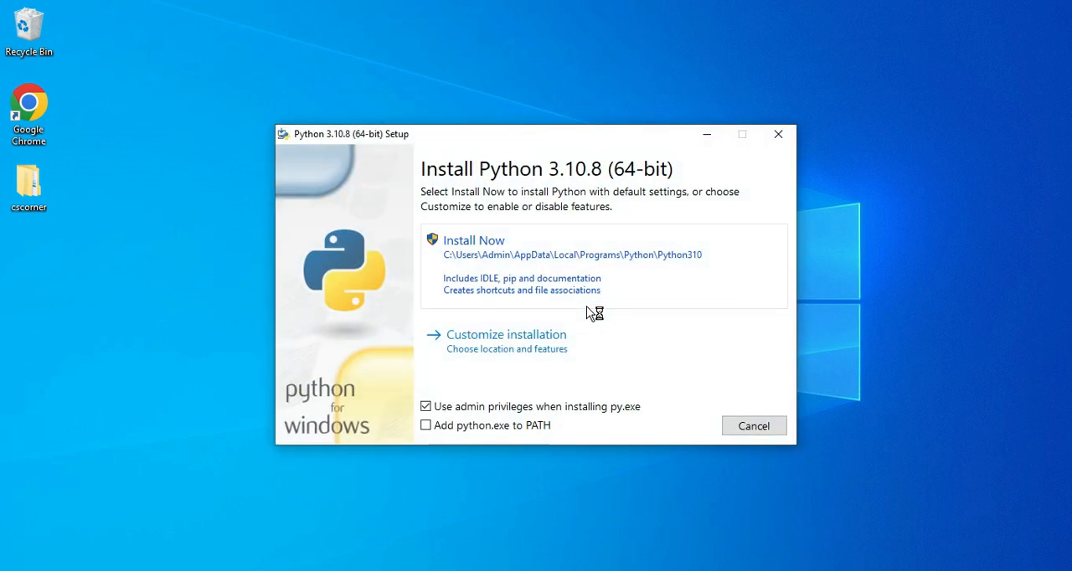
{"action": "mouse_move", "coordinate": [582, 193]}
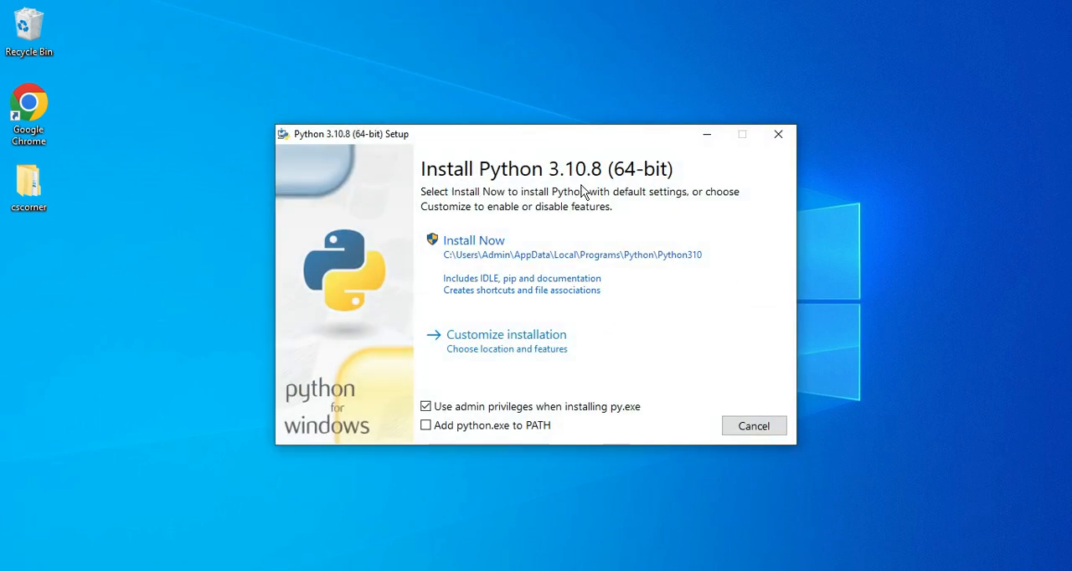
{"action": "mouse_move", "coordinate": [688, 209]}
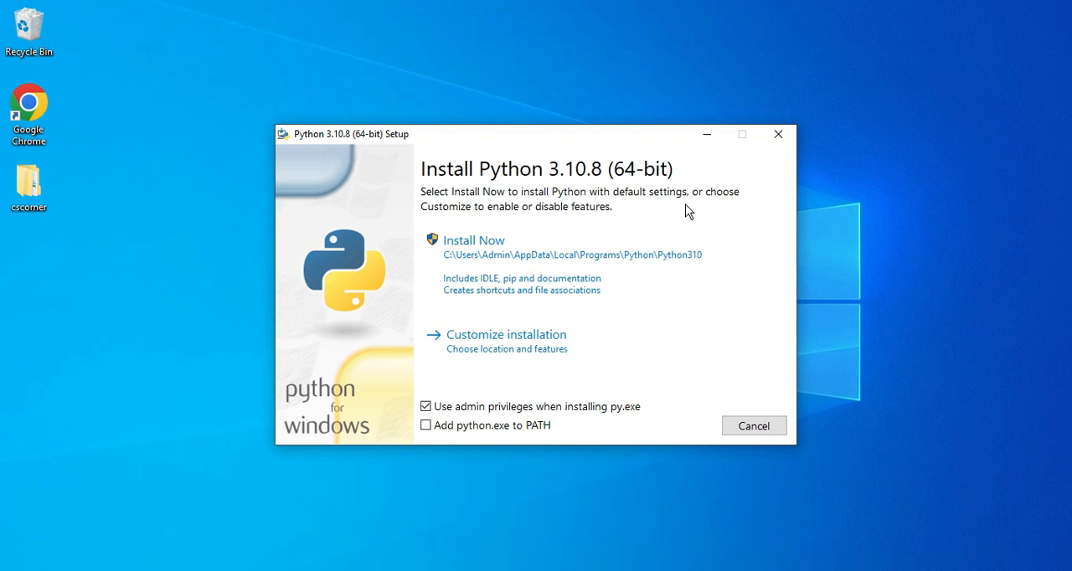
{"action": "mouse_move", "coordinate": [442, 186]}
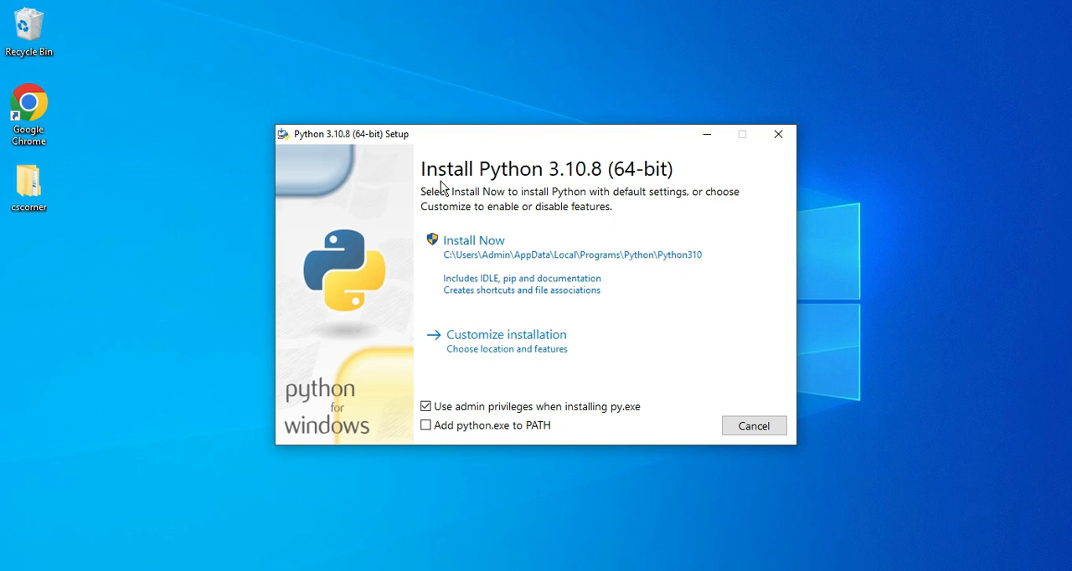
{"action": "mouse_move", "coordinate": [565, 362]}
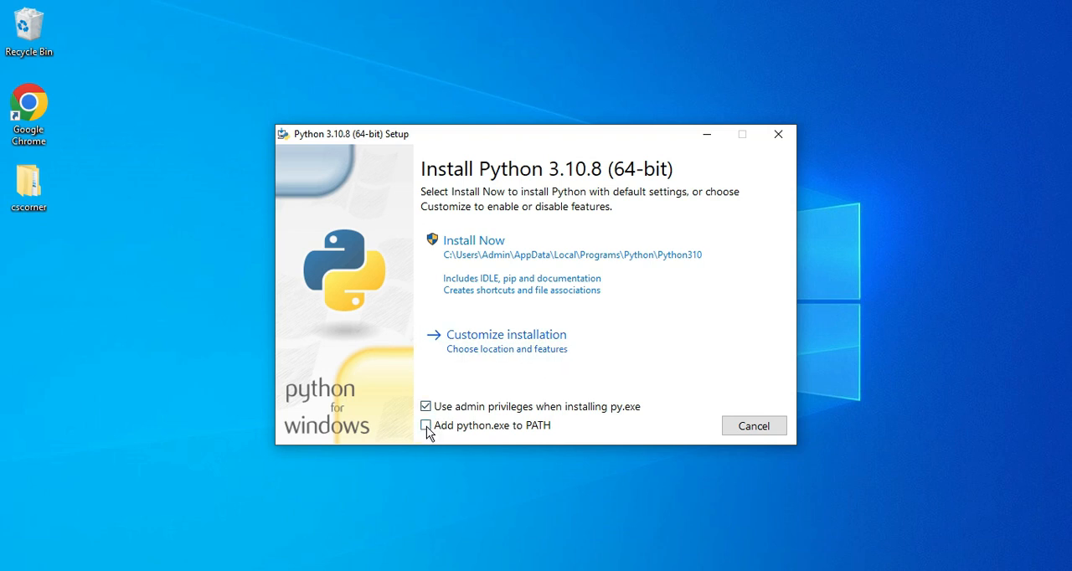
{"action": "left_click", "coordinate": [425, 426]}
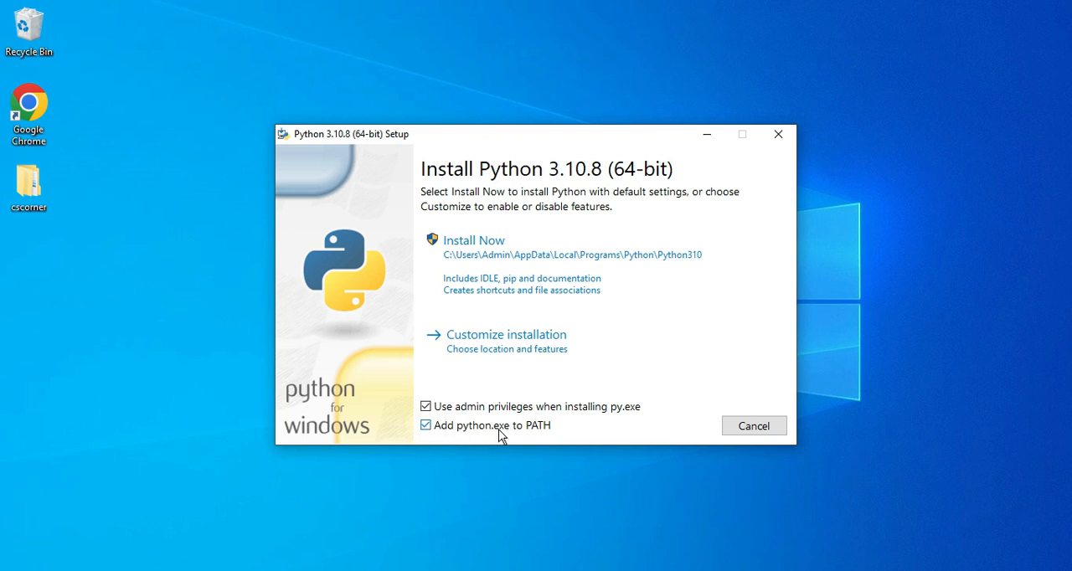
{"action": "mouse_move", "coordinate": [560, 440]}
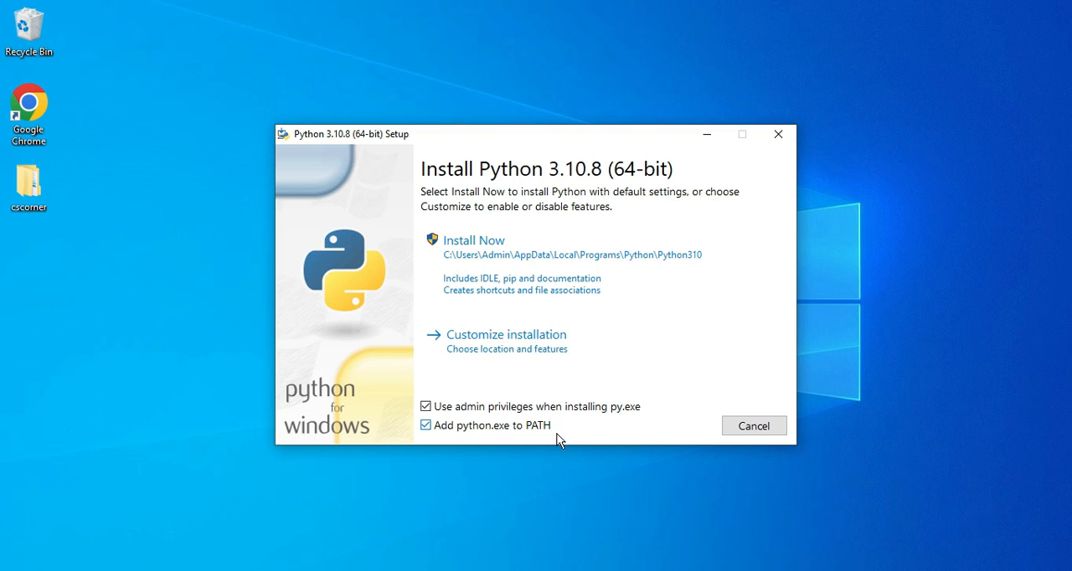
{"action": "mouse_move", "coordinate": [535, 343]}
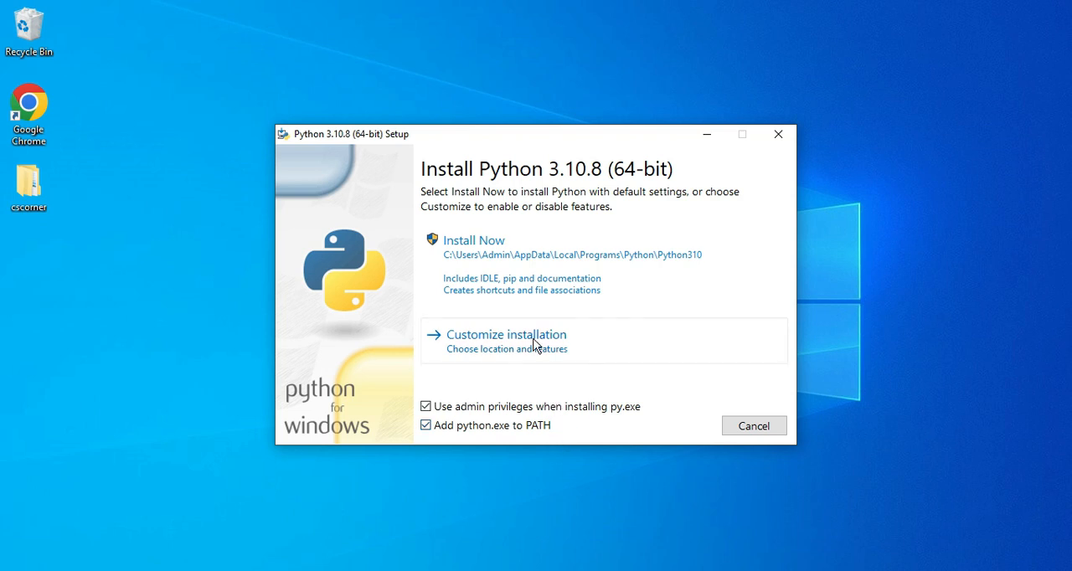
Choose a customized installation keeping all optional features, including pip and IDLE.
{"action": "left_click", "coordinate": [505, 334]}
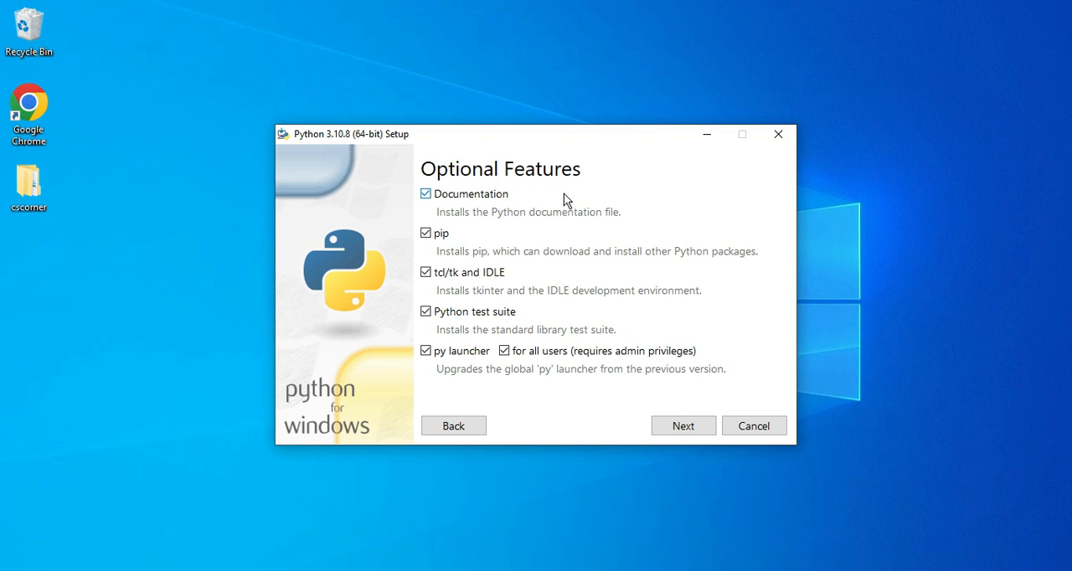
{"action": "mouse_move", "coordinate": [615, 325]}
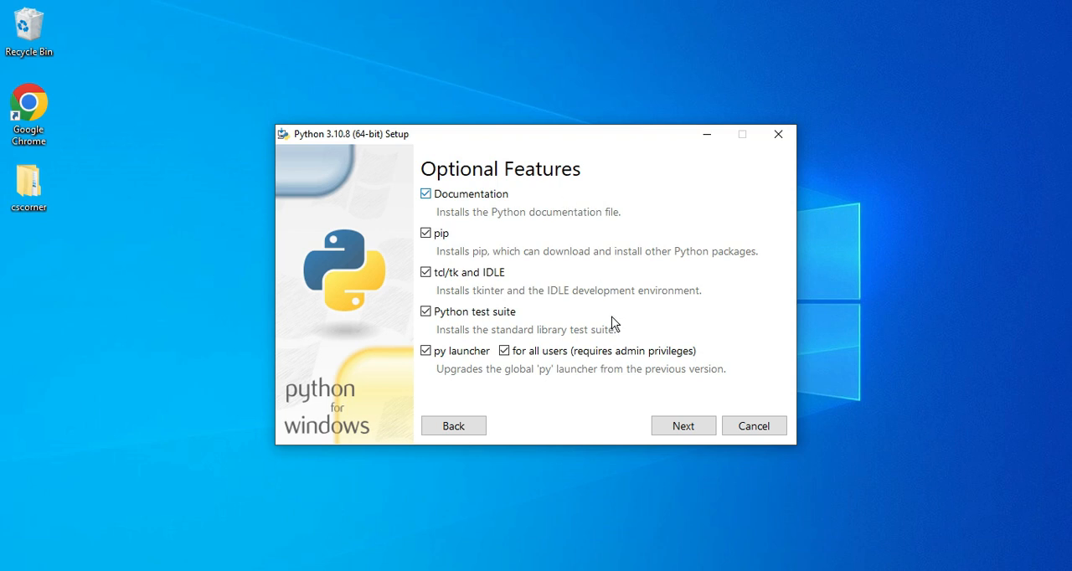
{"action": "left_click", "coordinate": [682, 425]}
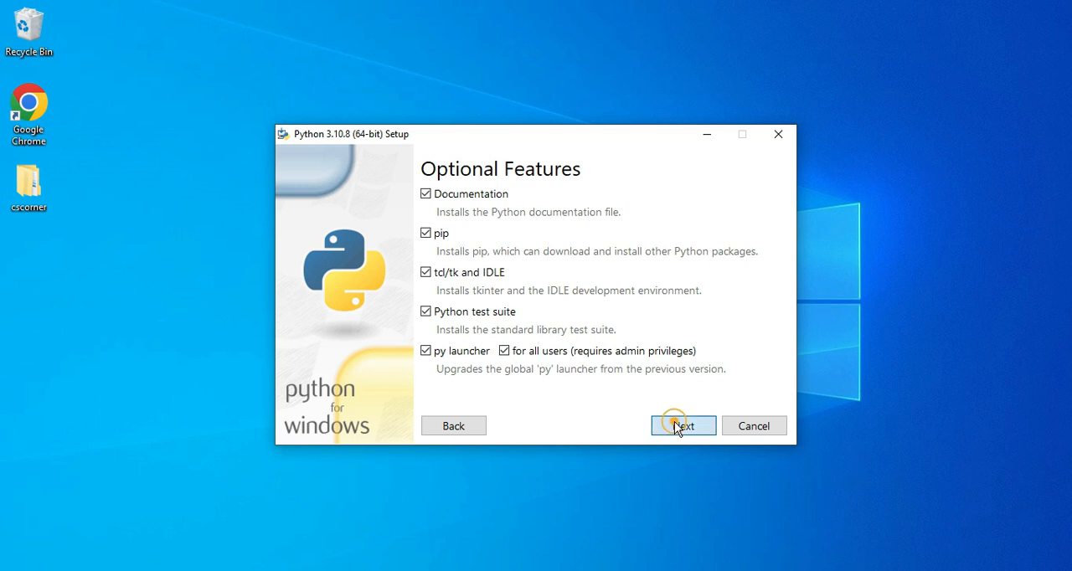
Install for all users with precompiled standard library into C:\Program Files\Python310.
{"action": "left_click", "coordinate": [682, 426]}
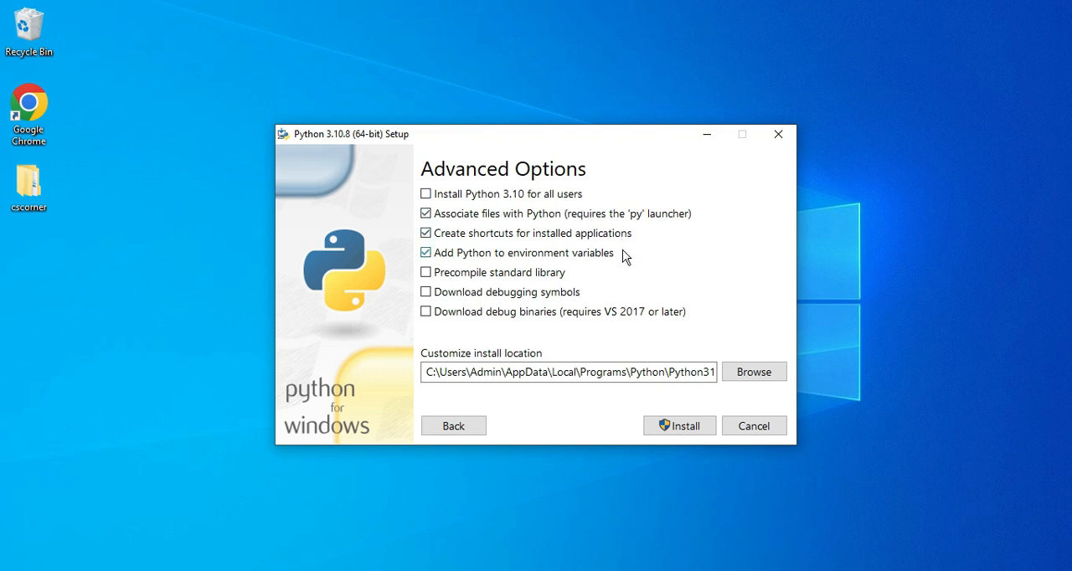
{"action": "mouse_move", "coordinate": [606, 257]}
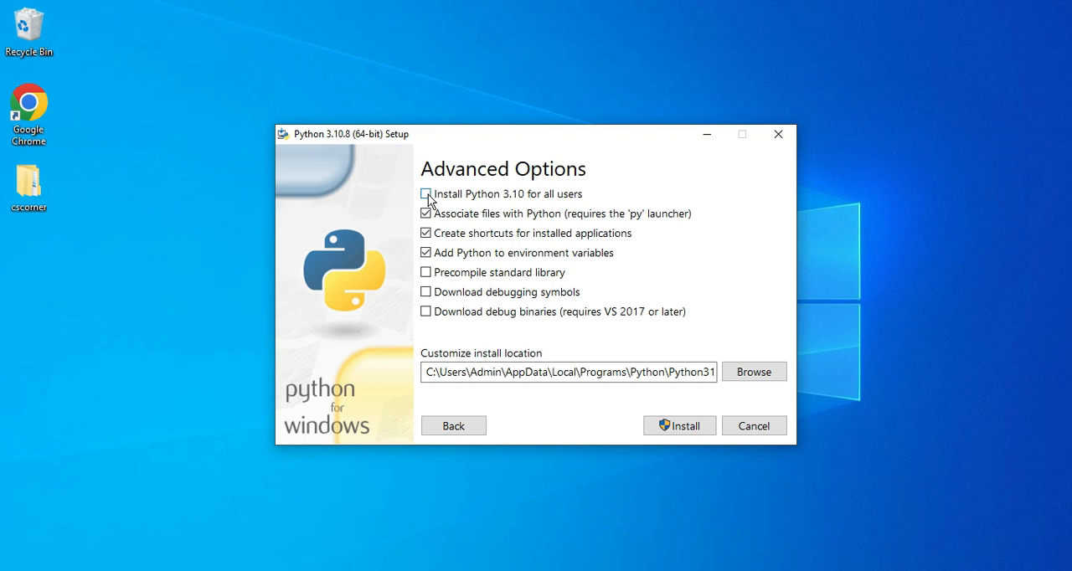
{"action": "left_click", "coordinate": [426, 194]}
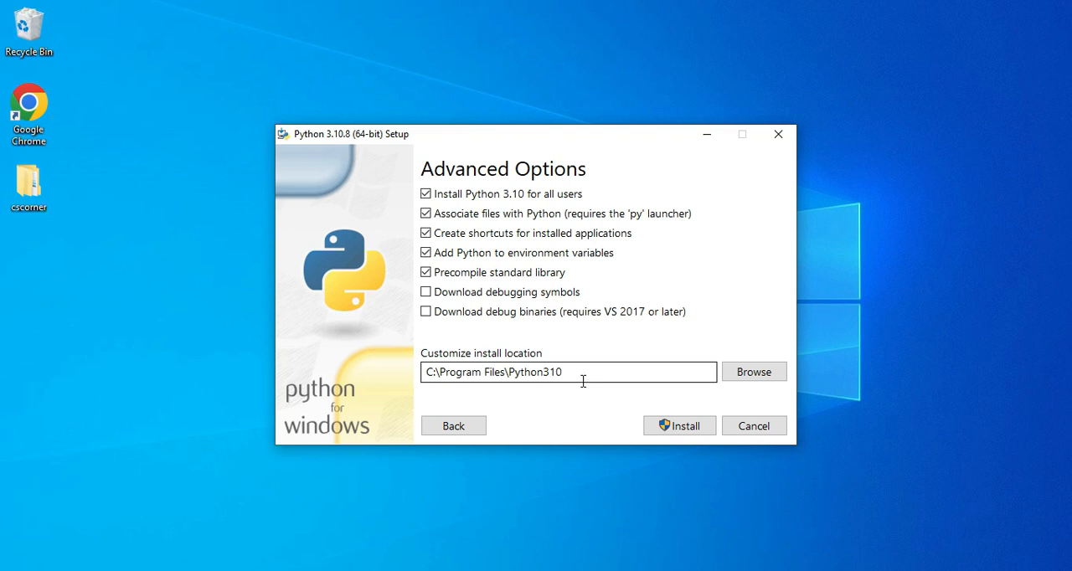
{"action": "mouse_move", "coordinate": [753, 372]}
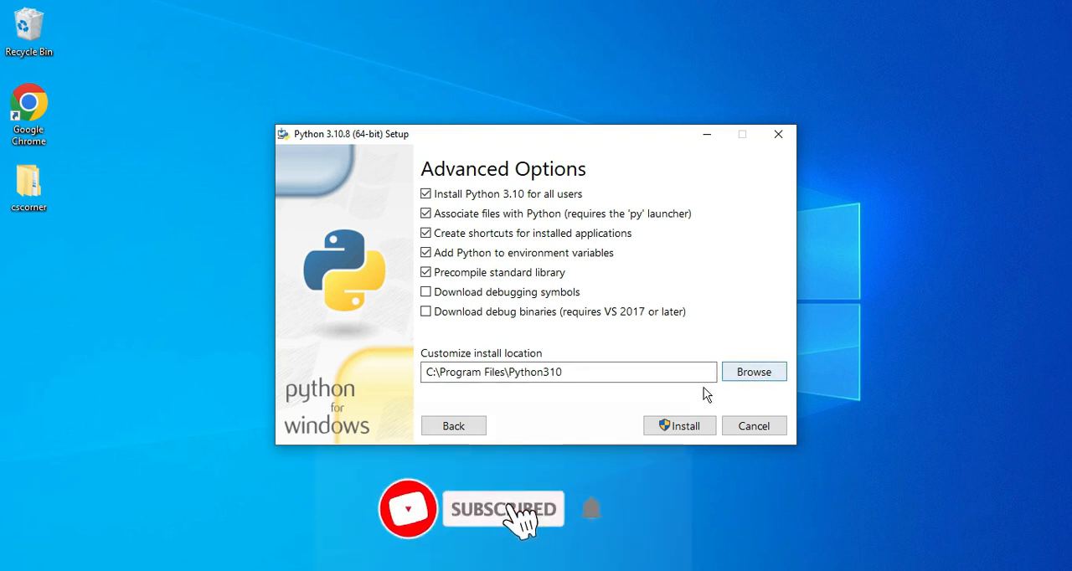
{"action": "mouse_move", "coordinate": [695, 415]}
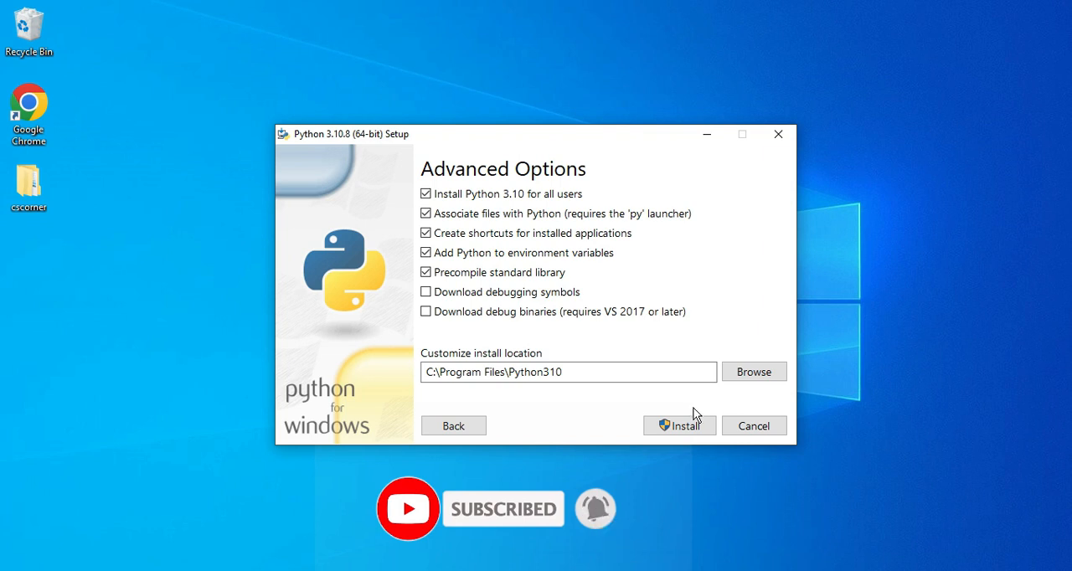
Run the installation and close Setup once it reports success.
{"action": "left_click", "coordinate": [679, 425]}
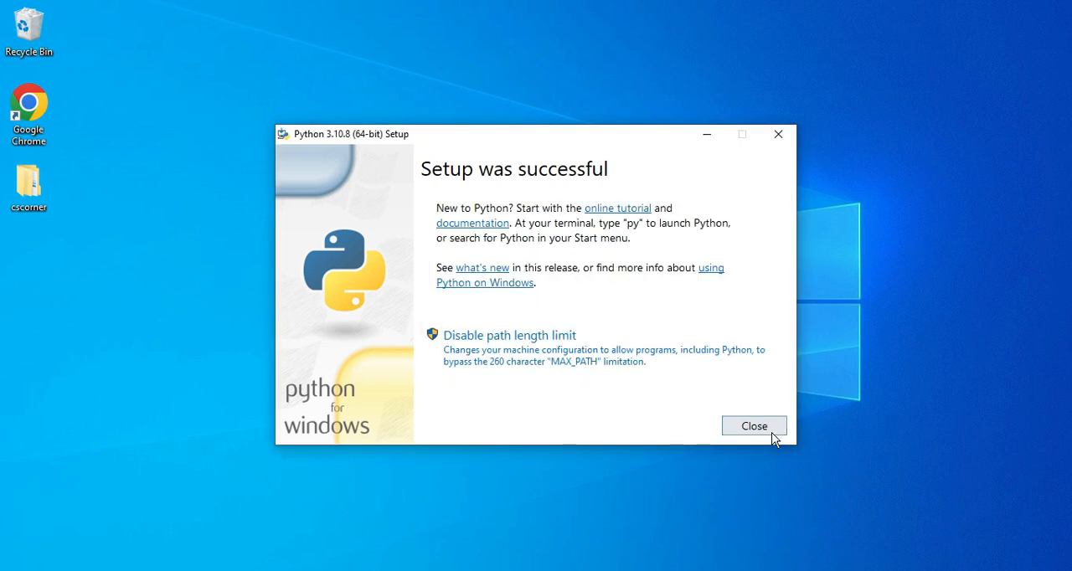
{"action": "left_click", "coordinate": [753, 426]}
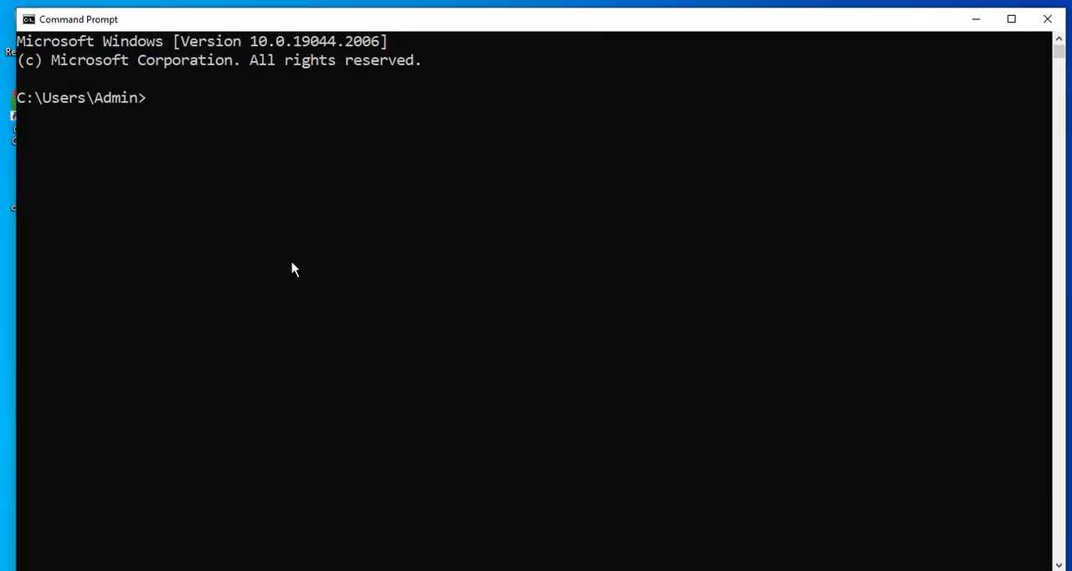
Run python --version in Command Prompt to confirm Python 3.10.8.
{"action": "type", "text": "python"}
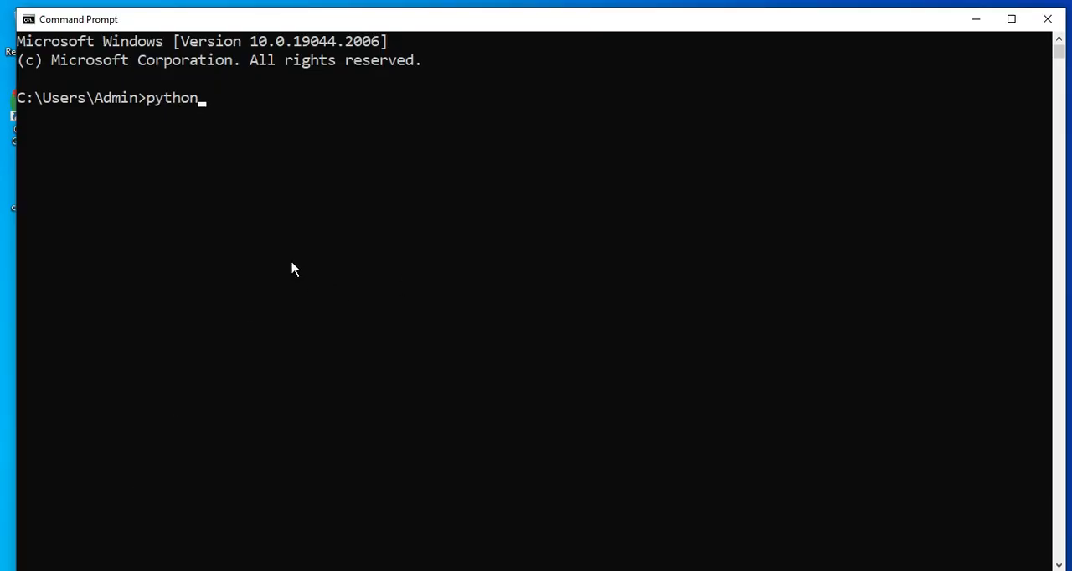
{"action": "type", "text": "--version"}
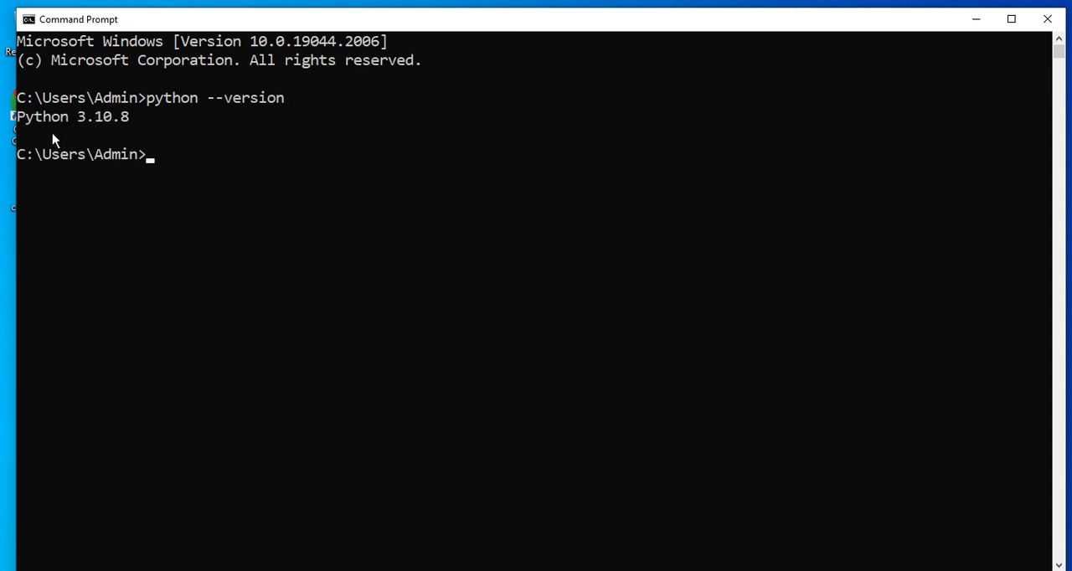
{"action": "mouse_move", "coordinate": [124, 138]}
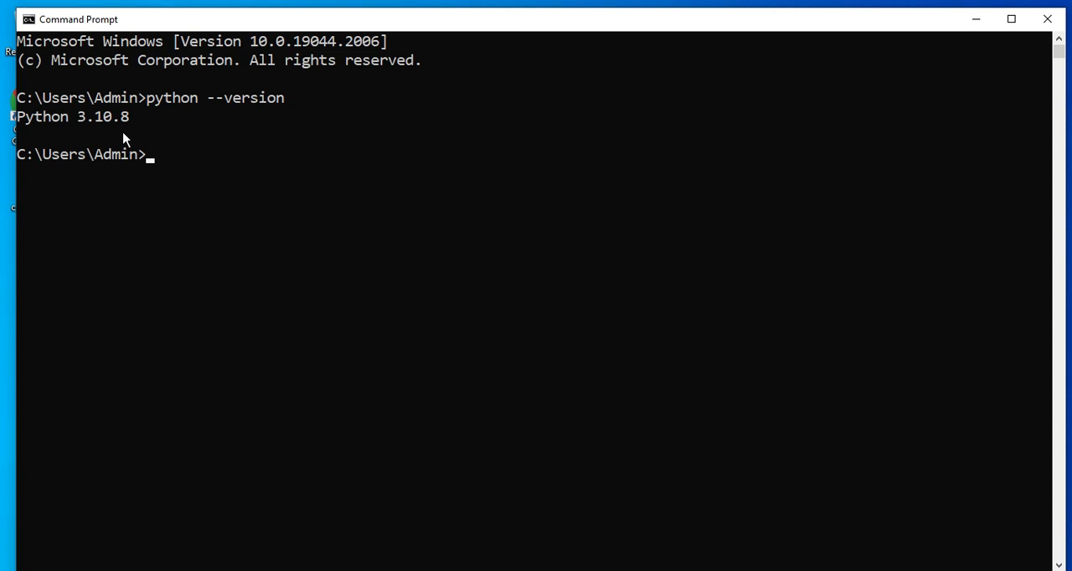
{"action": "mouse_move", "coordinate": [188, 179]}
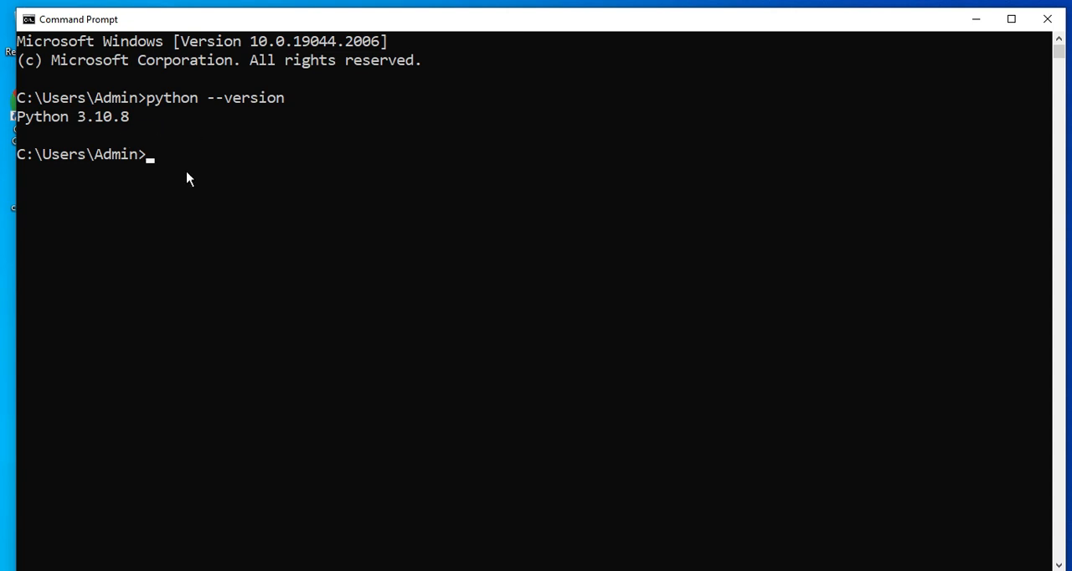
Start the Python interpreter, run print("Hello World"), then close Command Prompt.
{"action": "type", "text": "pyt"}
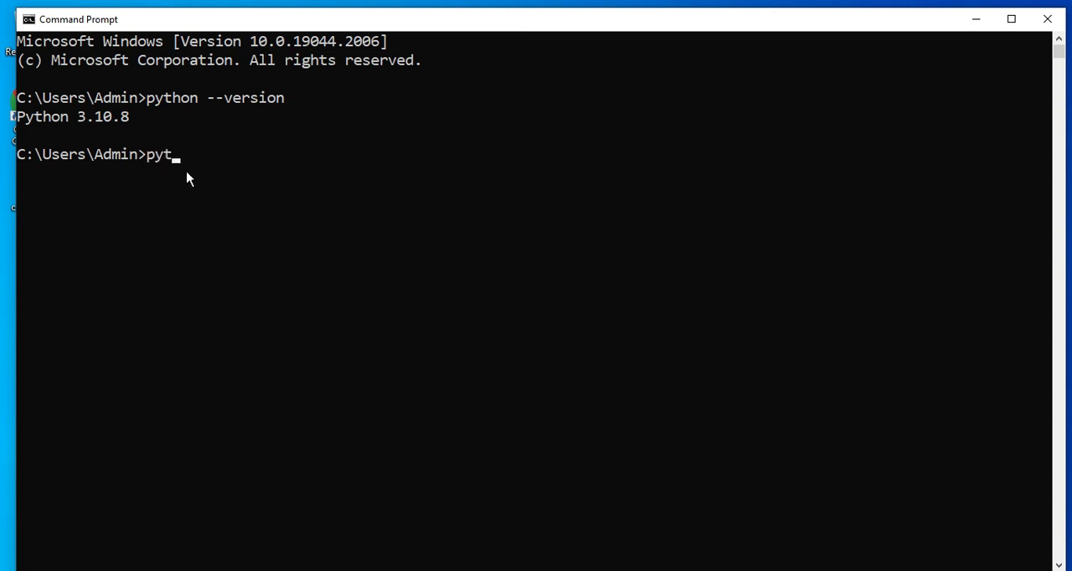
{"action": "type", "text": "hon"}
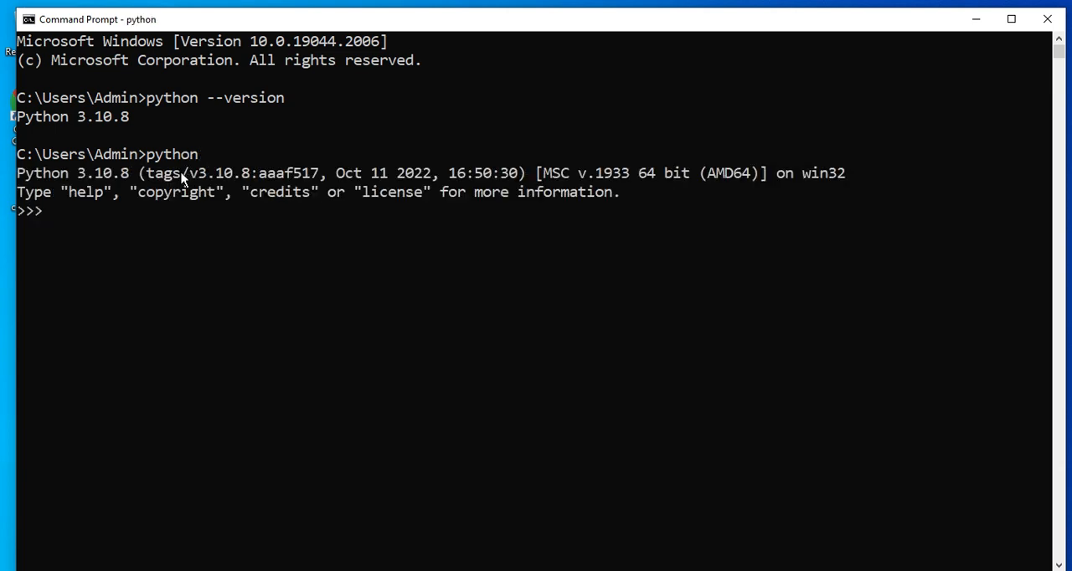
{"action": "mouse_move", "coordinate": [43, 220]}
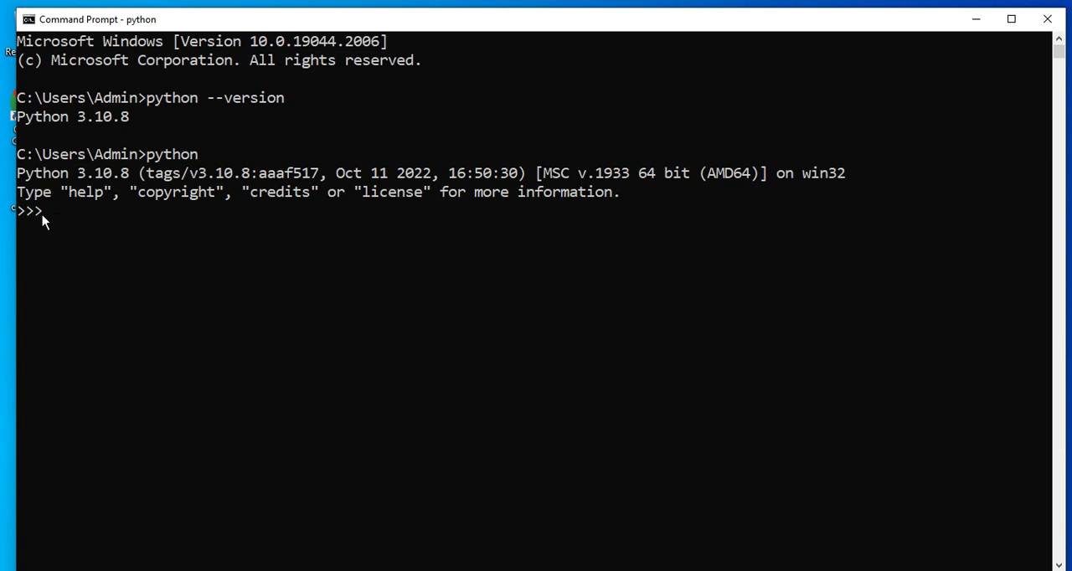
{"action": "type", "text": "prin"}
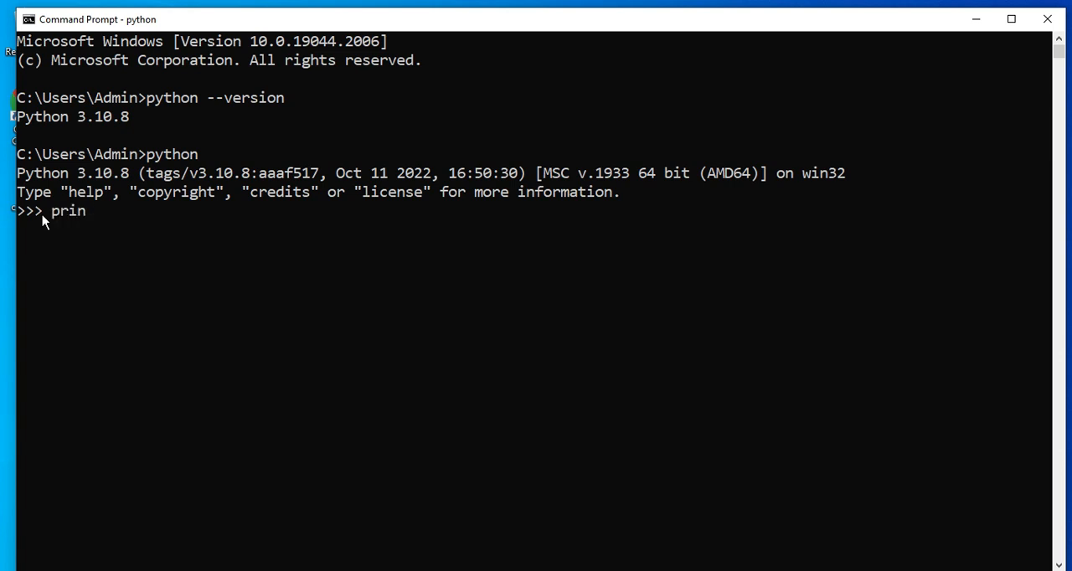
{"action": "type", "text": "t(\""}
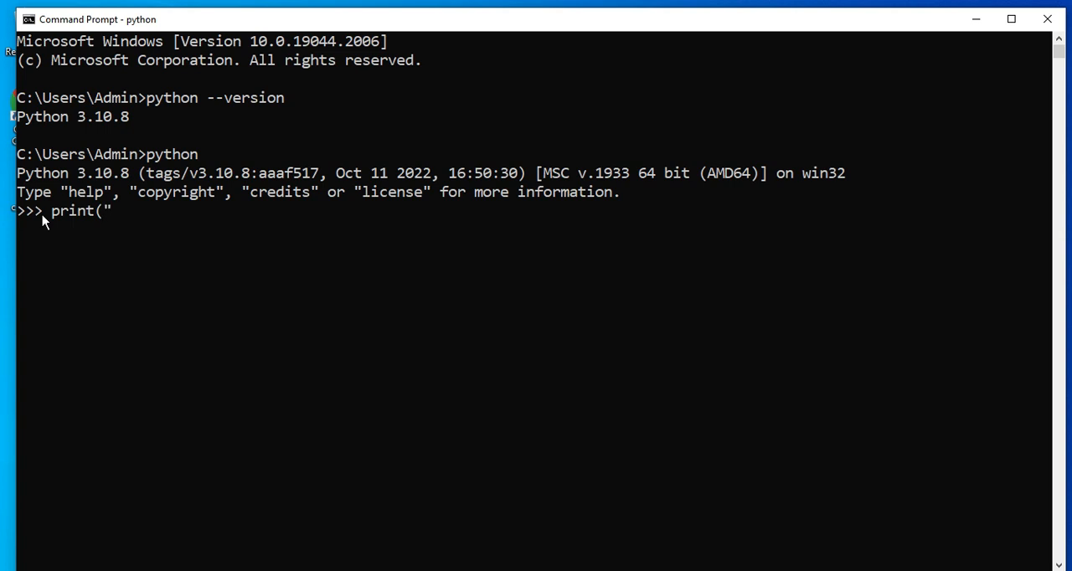
{"action": "type", "text": "H"}
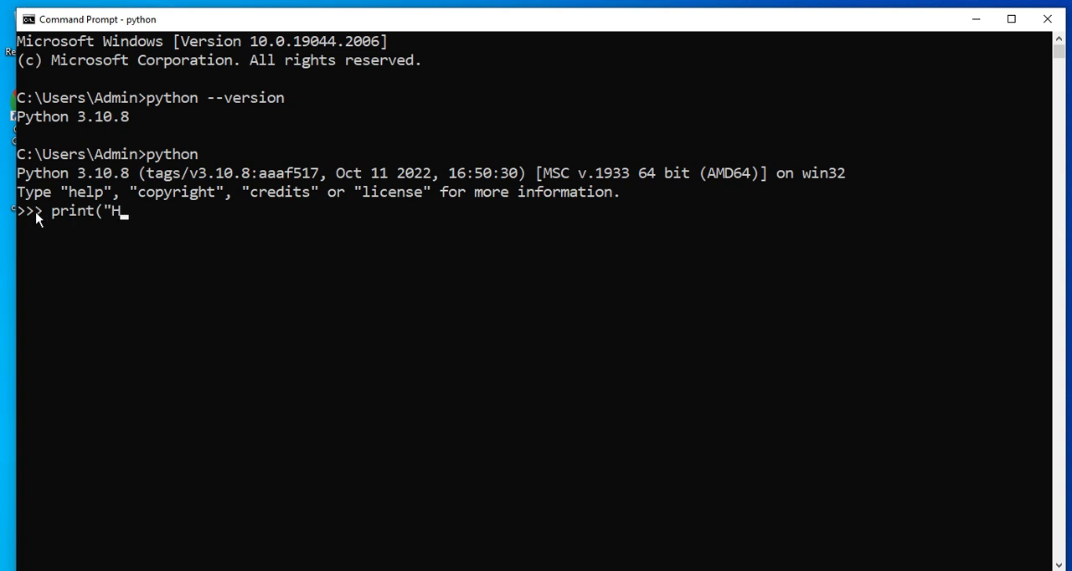
{"action": "type", "text": "ello World"}
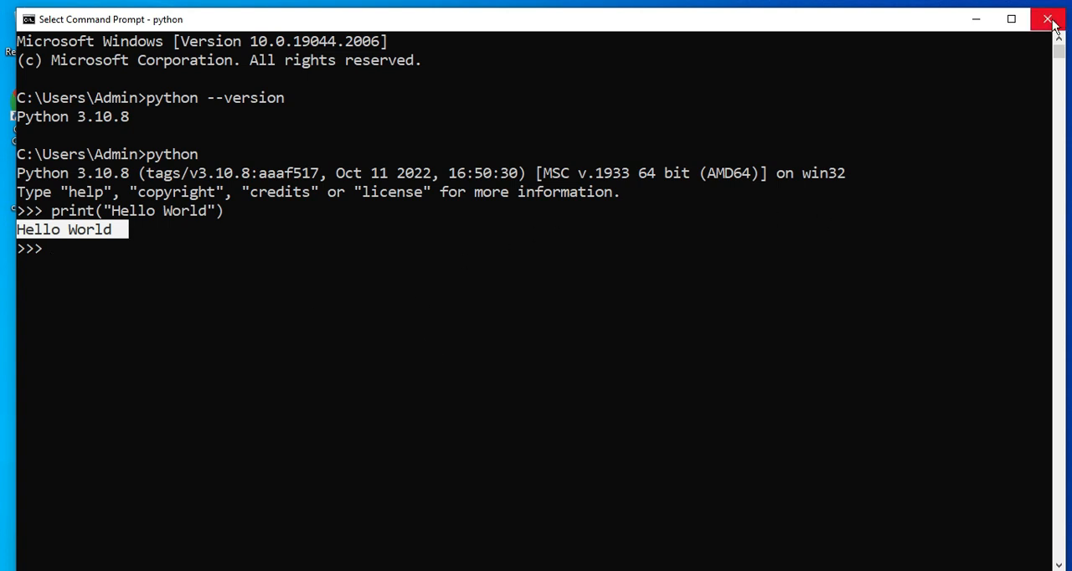
{"action": "left_click", "coordinate": [1049, 19]}
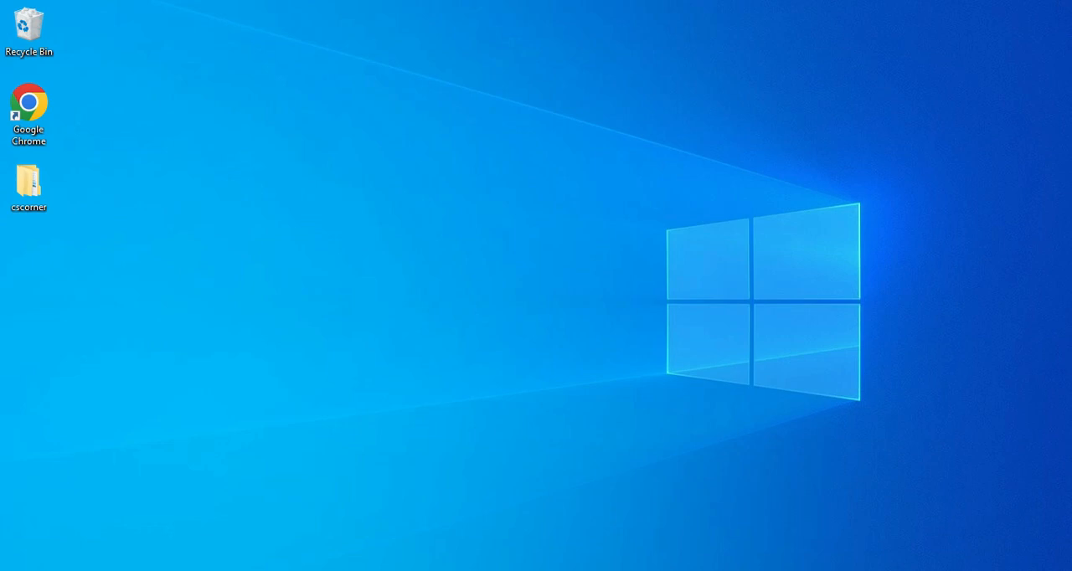
Launch IDLE and maximize the IDLE Shell window.
{"action": "type", "text": "idle"}
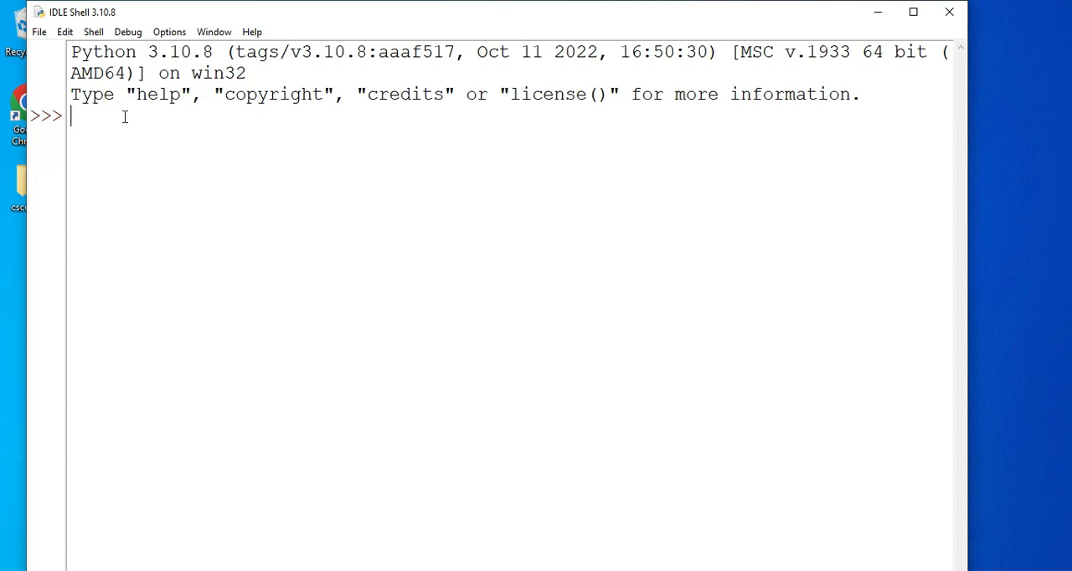
{"action": "left_click_drag", "start_coordinate": [109, 52], "coordinate": [234, 52]}
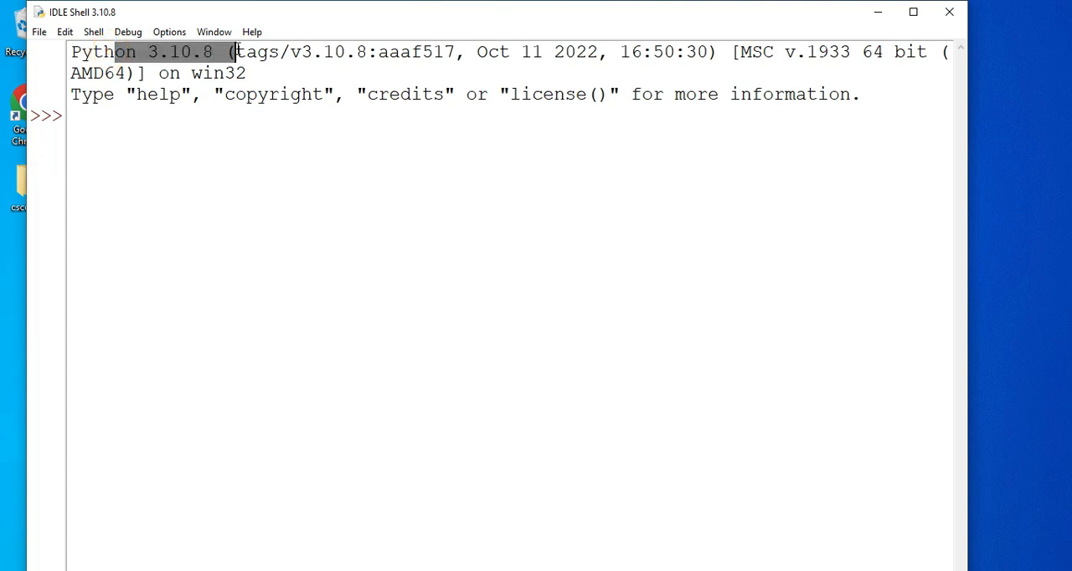
{"action": "left_click", "coordinate": [170, 133]}
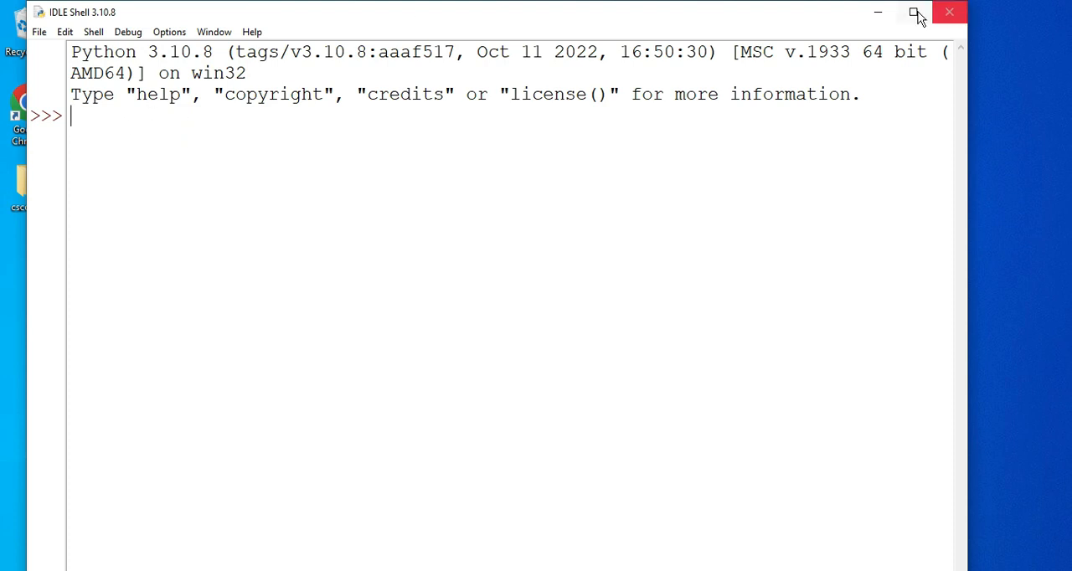
{"action": "left_click", "coordinate": [915, 12]}
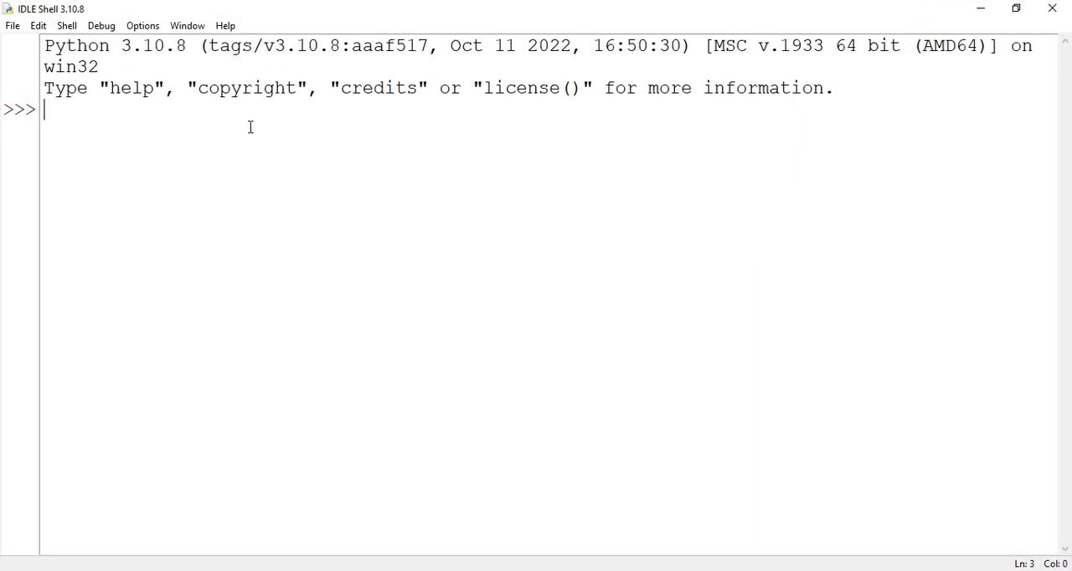
Print 'Thanks for watching' from the IDLE Shell prompt.
{"action": "type", "text": "print("}
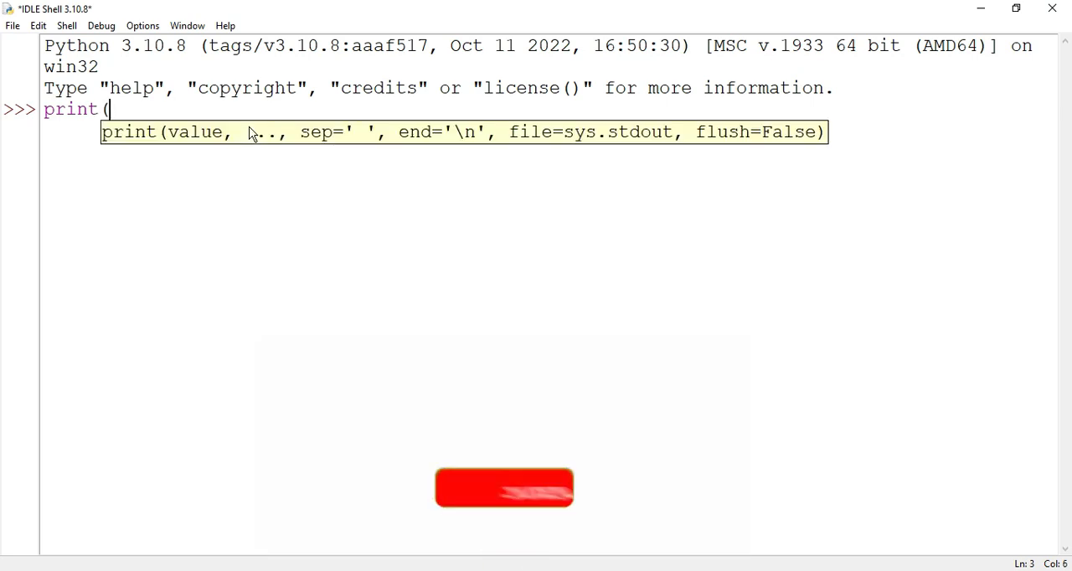
{"action": "type", "text": "\"Thasn"}
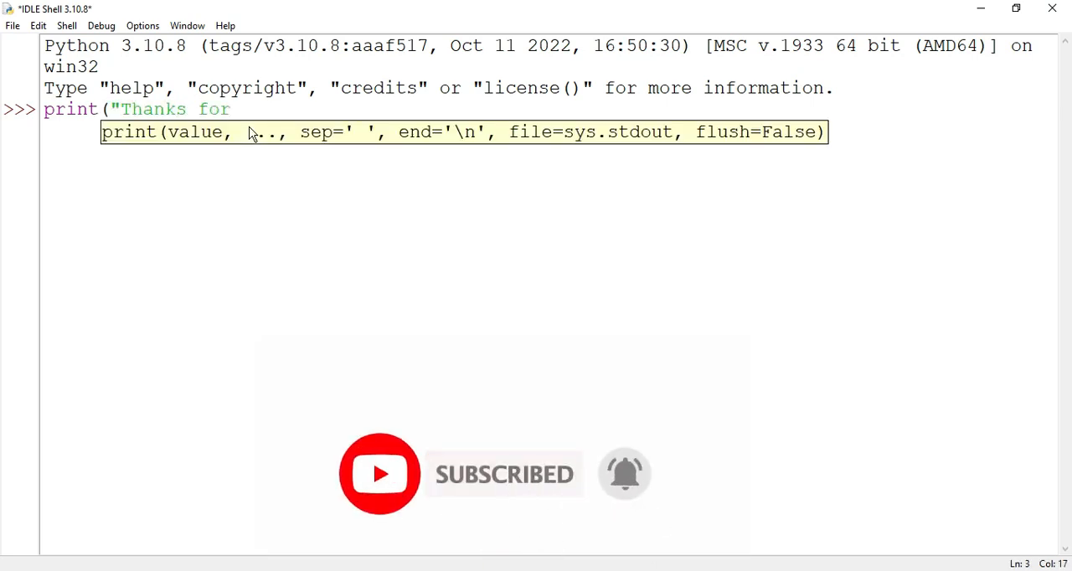
{"action": "type", "text": "watchin"}
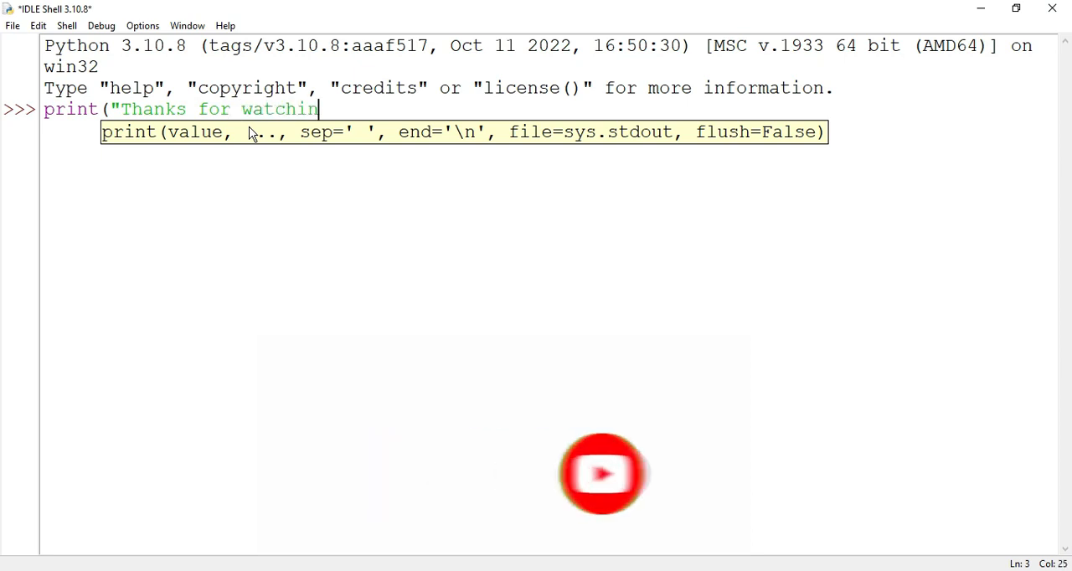
{"action": "type", "text": "\")"}
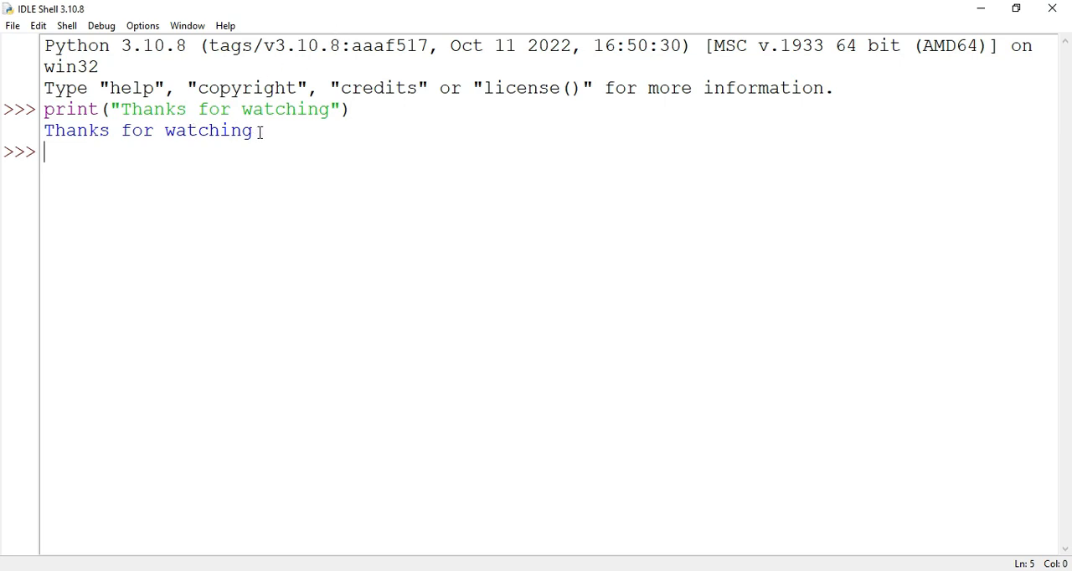
{"action": "mouse_move", "coordinate": [154, 241]}
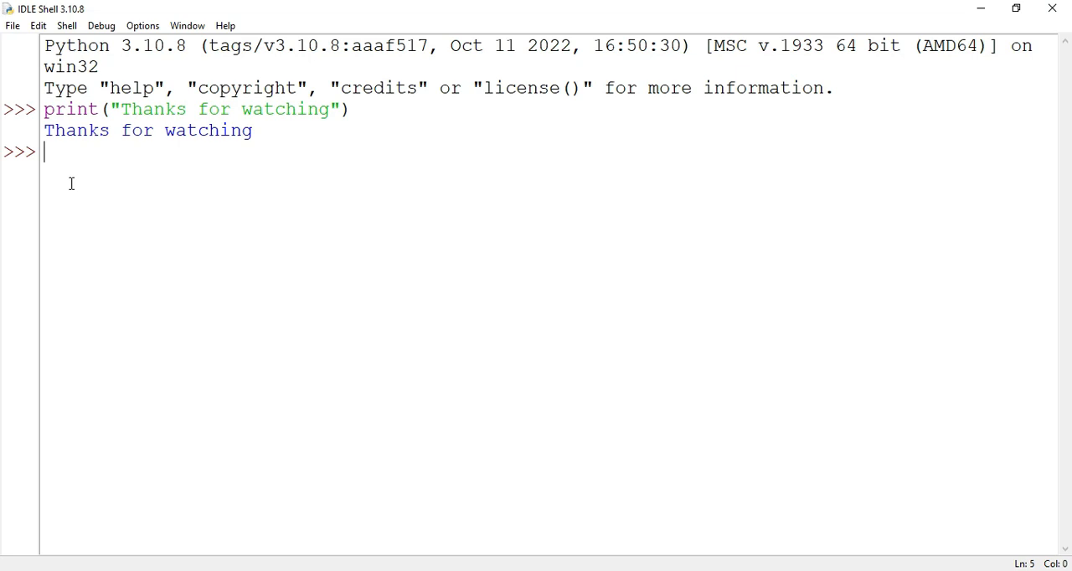
{"action": "left_click", "coordinate": [12, 25]}
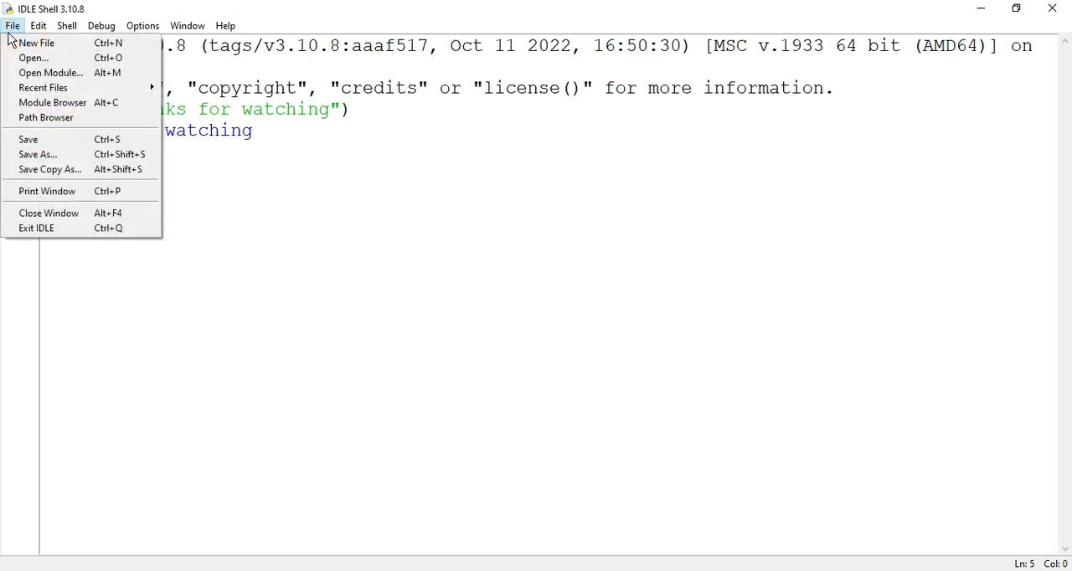
Create a maximized new script containing print("Welcome to Python!").
{"action": "left_click", "coordinate": [36, 43]}
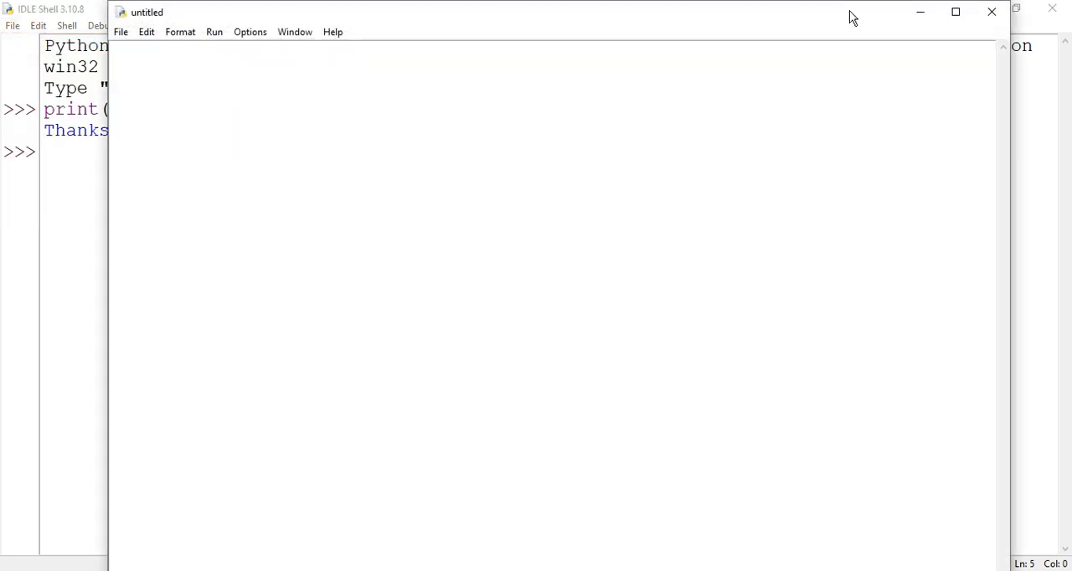
{"action": "left_click", "coordinate": [955, 10]}
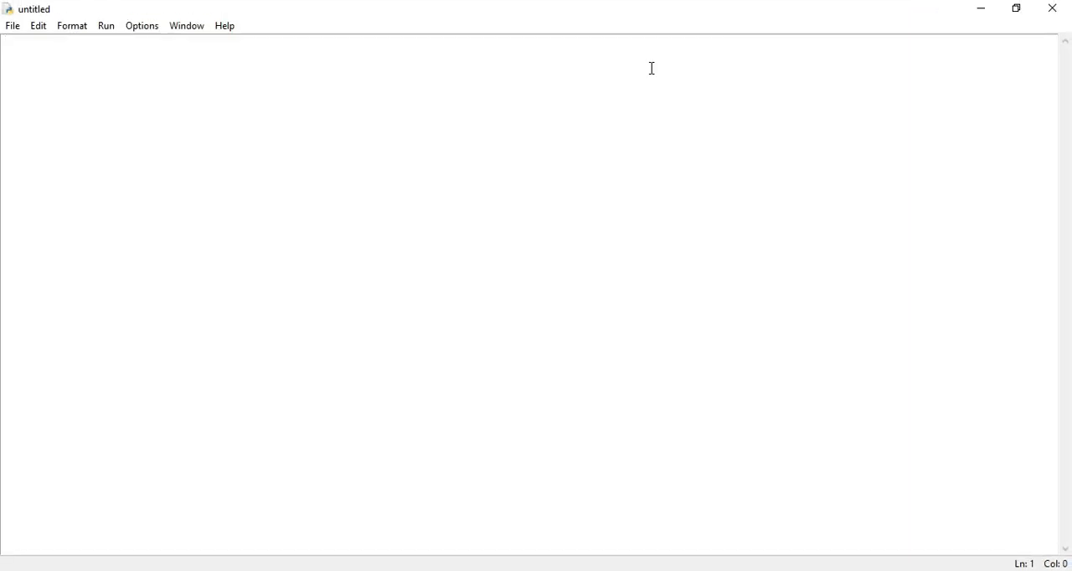
{"action": "type", "text": "print(\"Welcome to Python!\")"}
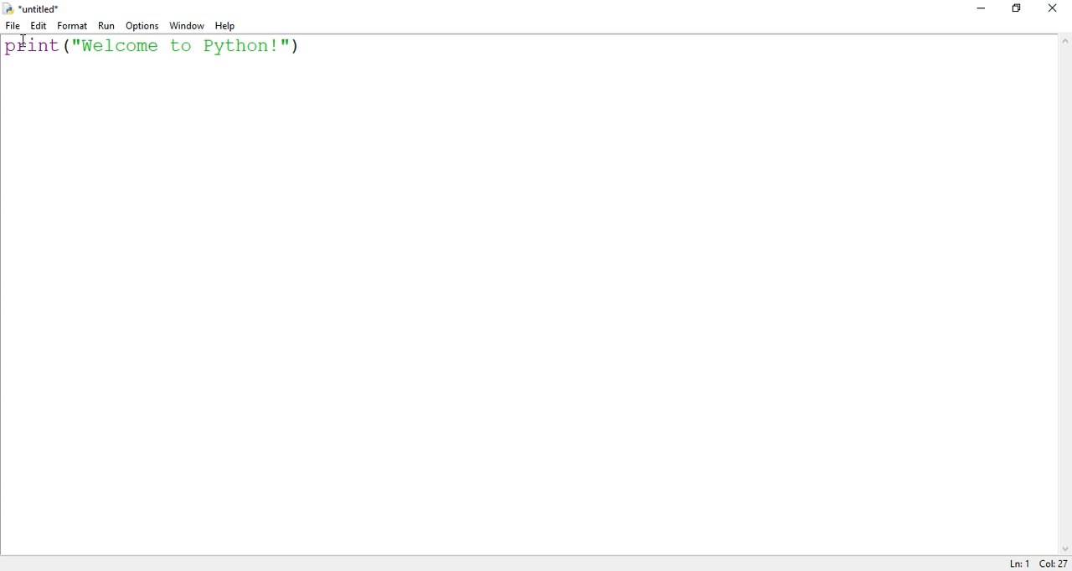
{"action": "left_click", "coordinate": [12, 25]}
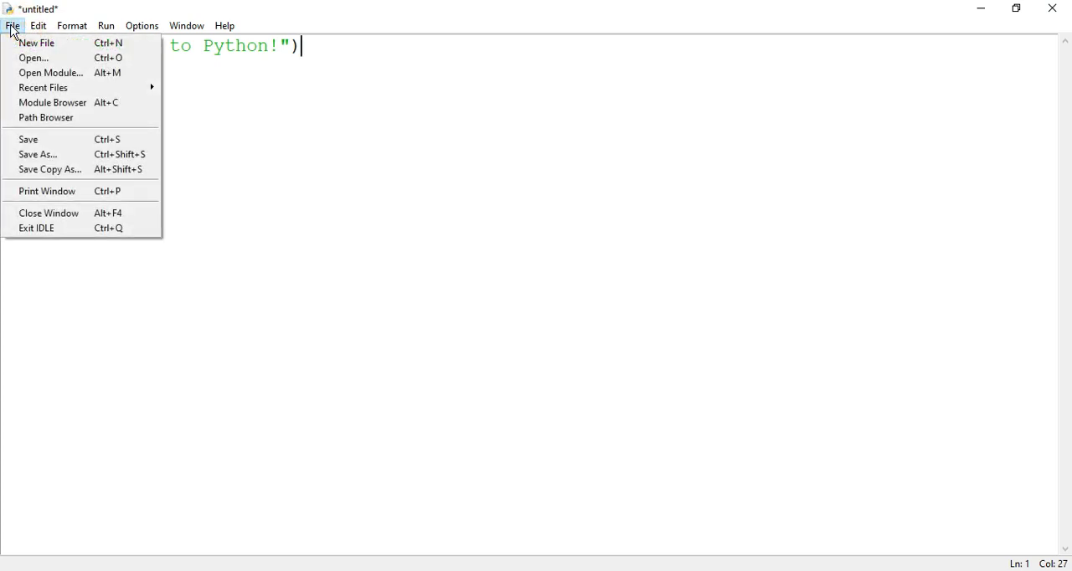
Save the new script in Desktop\cscorner with the file name 'hello'.
{"action": "left_click", "coordinate": [37, 154]}
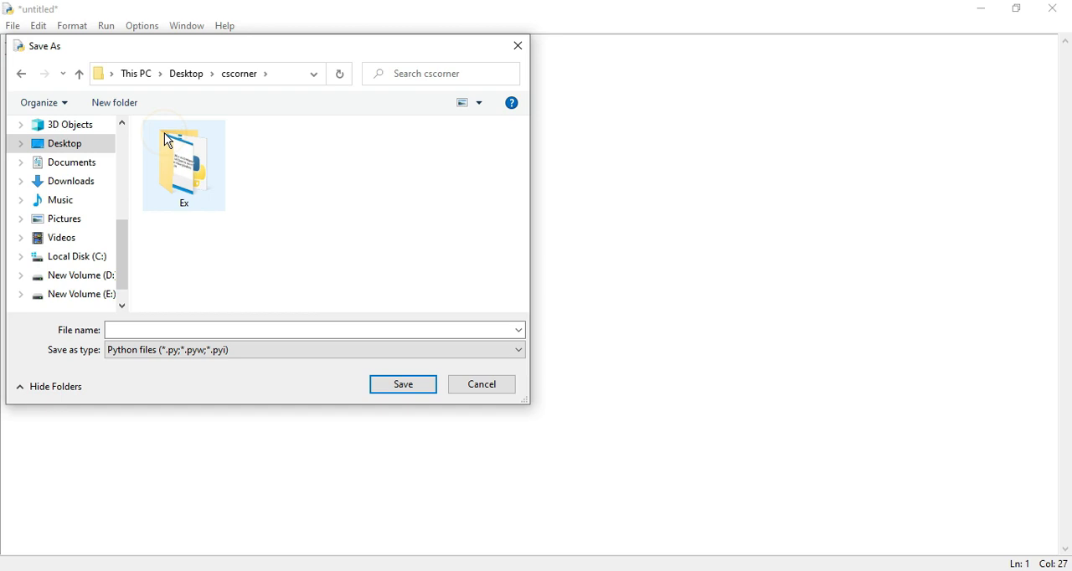
{"action": "type", "text": "hello"}
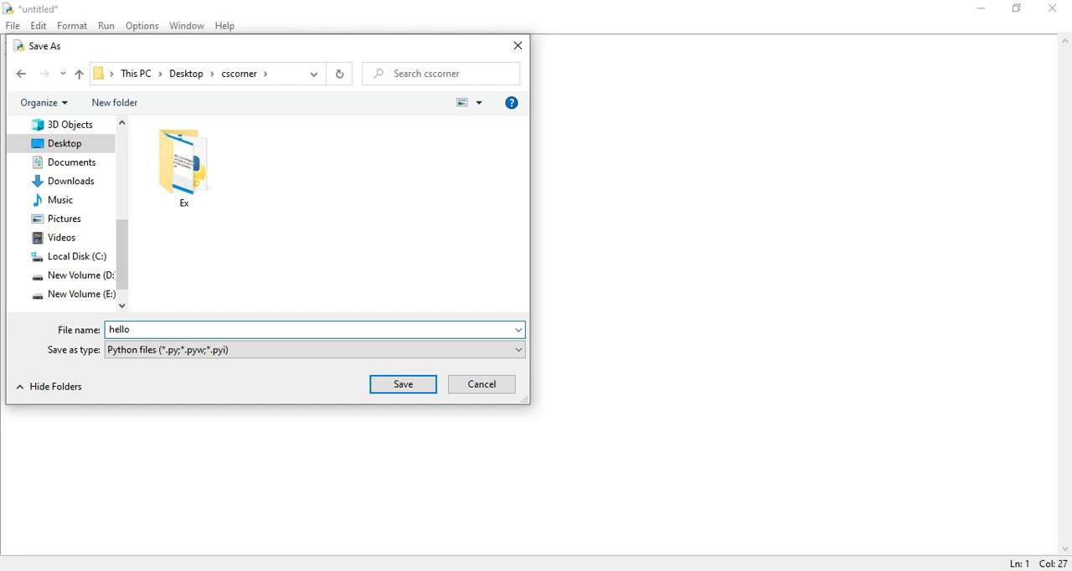
{"action": "left_click", "coordinate": [403, 383]}
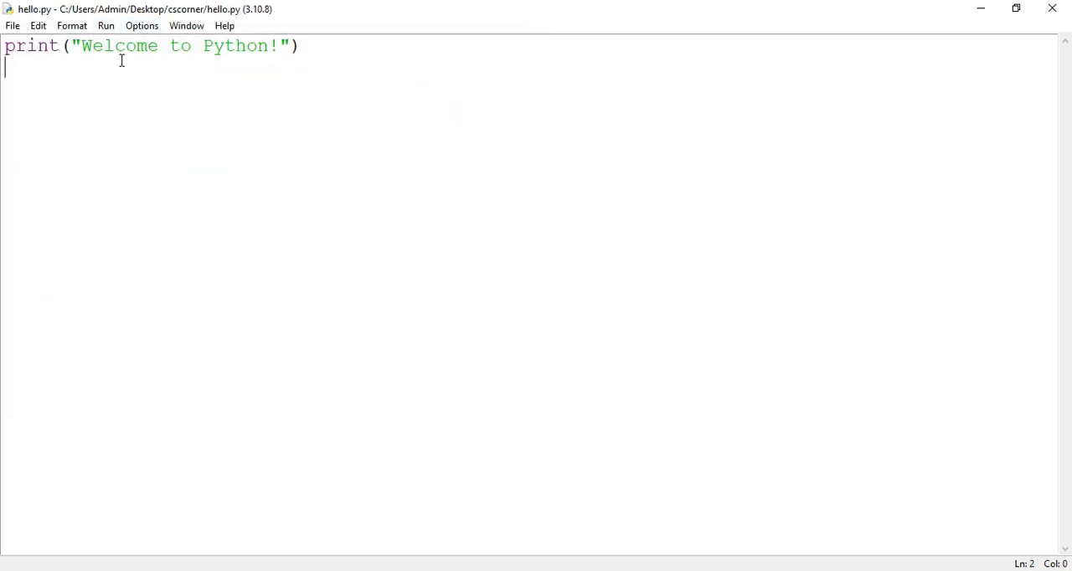
Run hello.py via Run > Run Module, then bring the editor back to front.
{"action": "left_click", "coordinate": [106, 25]}
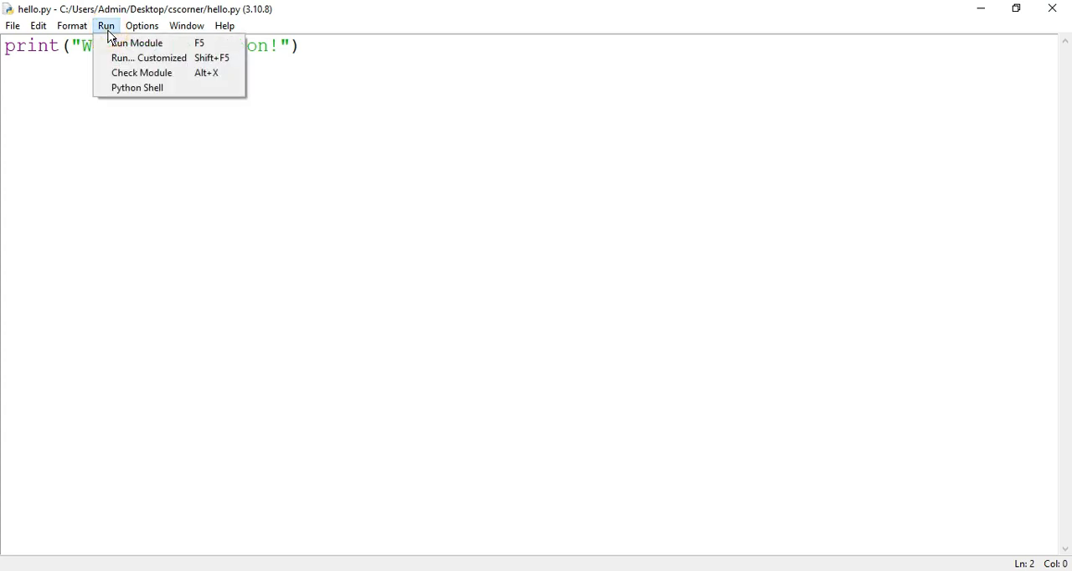
{"action": "mouse_move", "coordinate": [136, 43]}
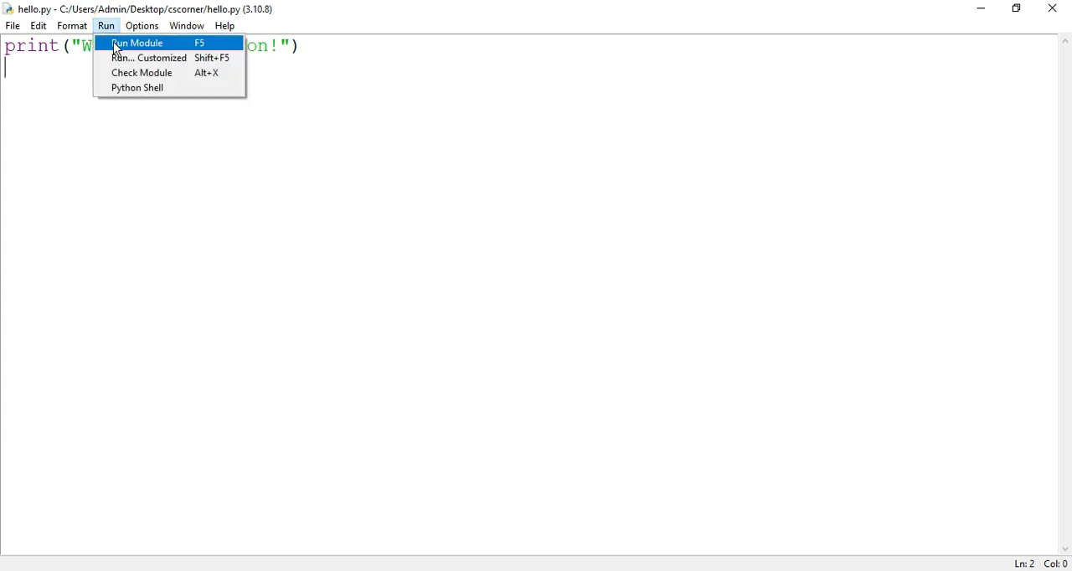
{"action": "left_click", "coordinate": [136, 43]}
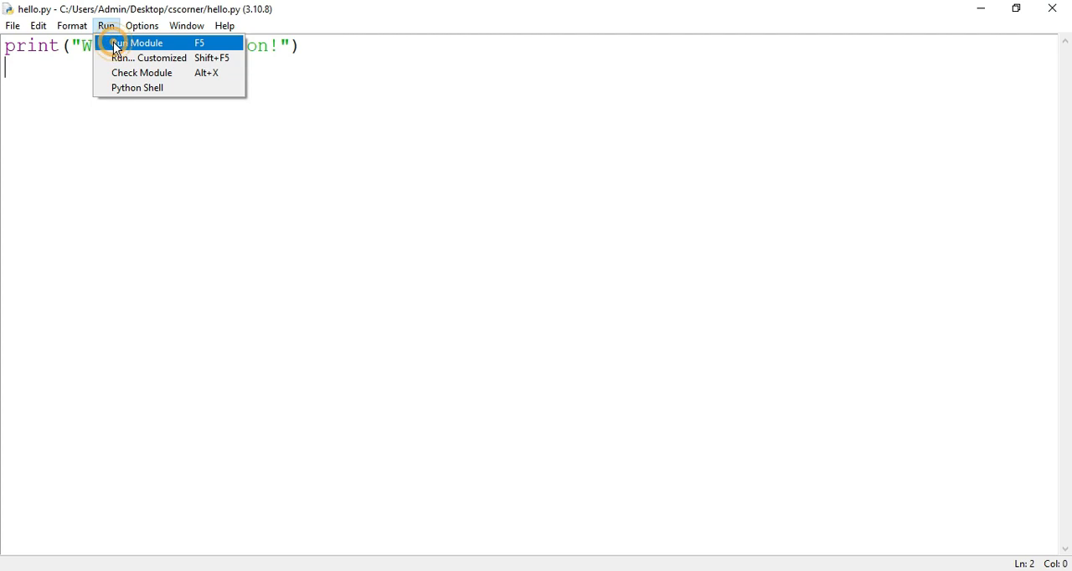
{"action": "left_click", "coordinate": [145, 43]}
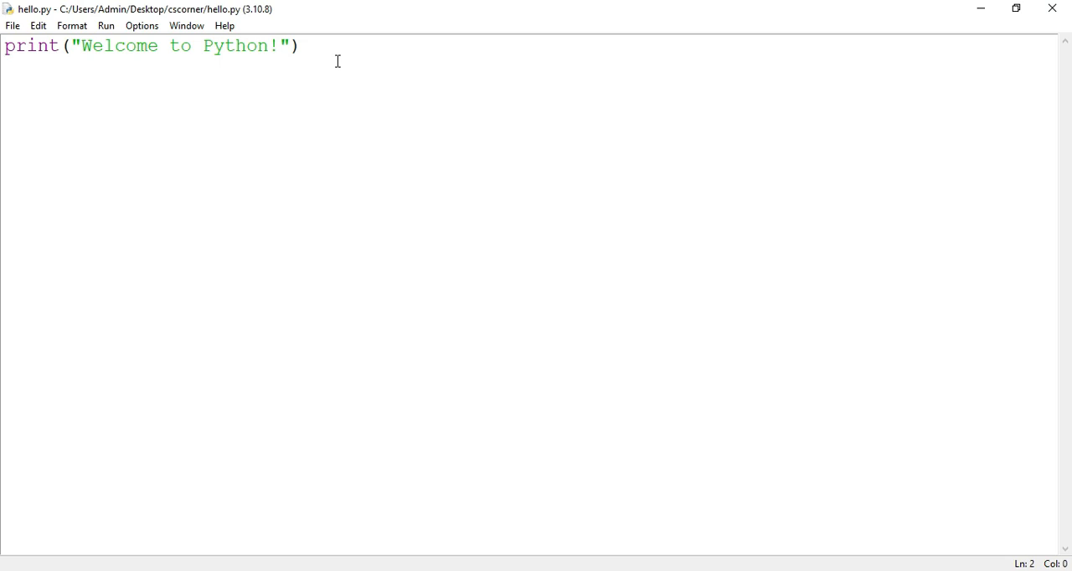
Add the lines s=input("Enter something") and print(s) to hello.py.
{"action": "type", "text": "s="}
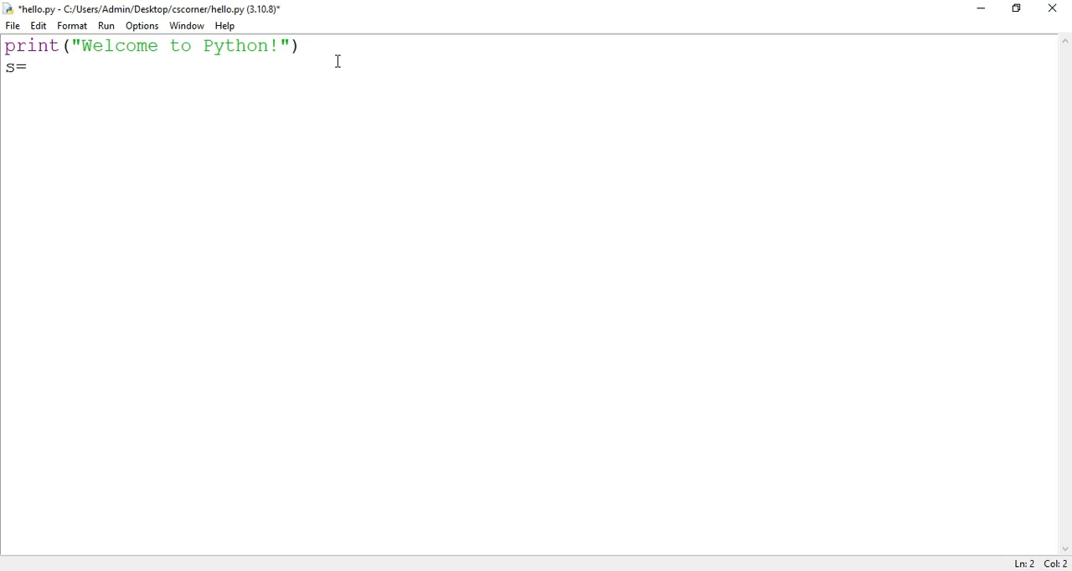
{"action": "type", "text": "input(\"Enter som"}
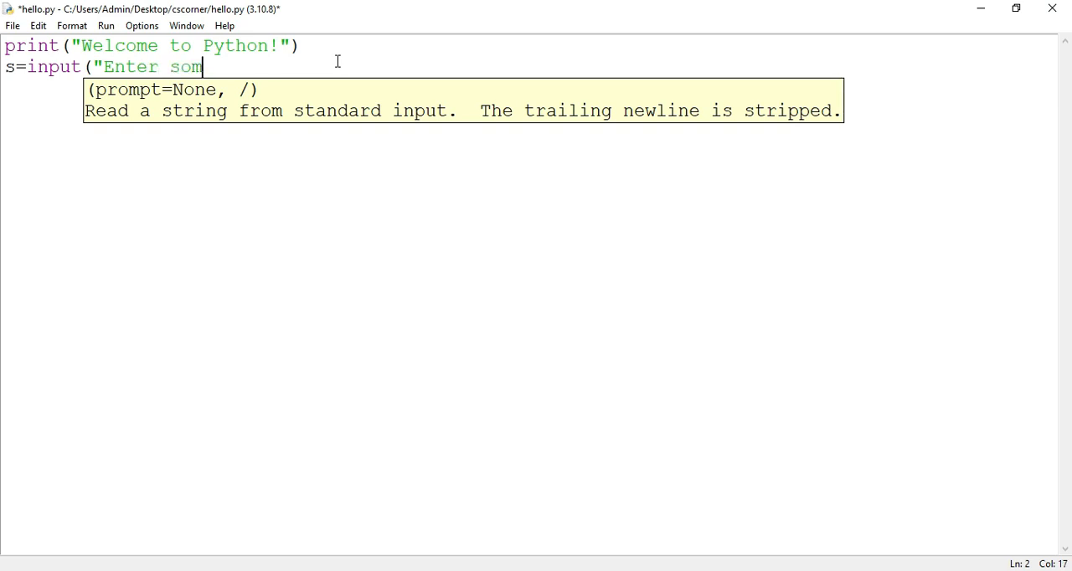
{"action": "type", "text": "ething\")"}
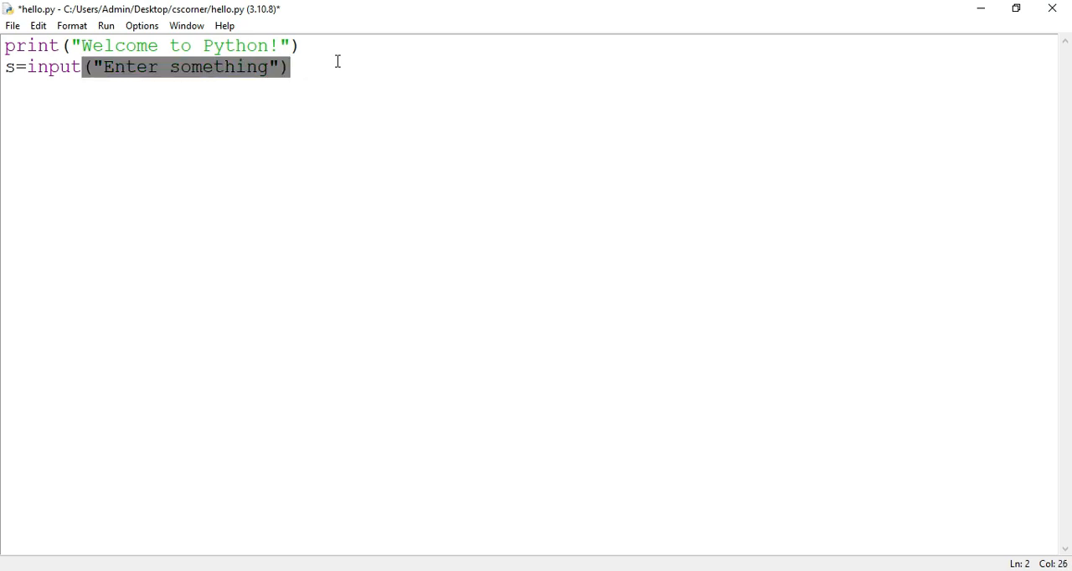
{"action": "type", "text": "p"}
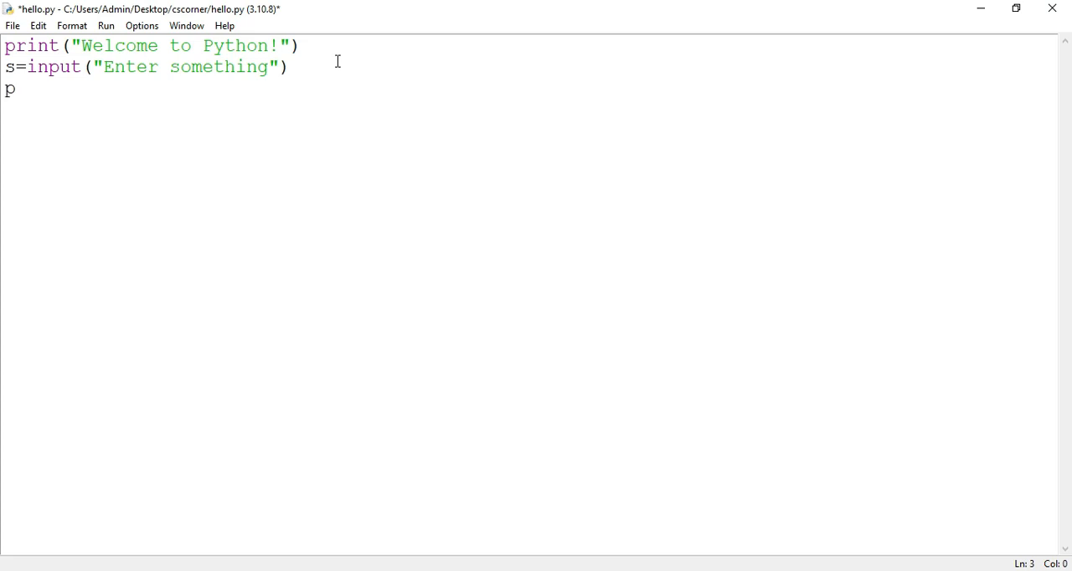
{"action": "type", "text": "rint(s"}
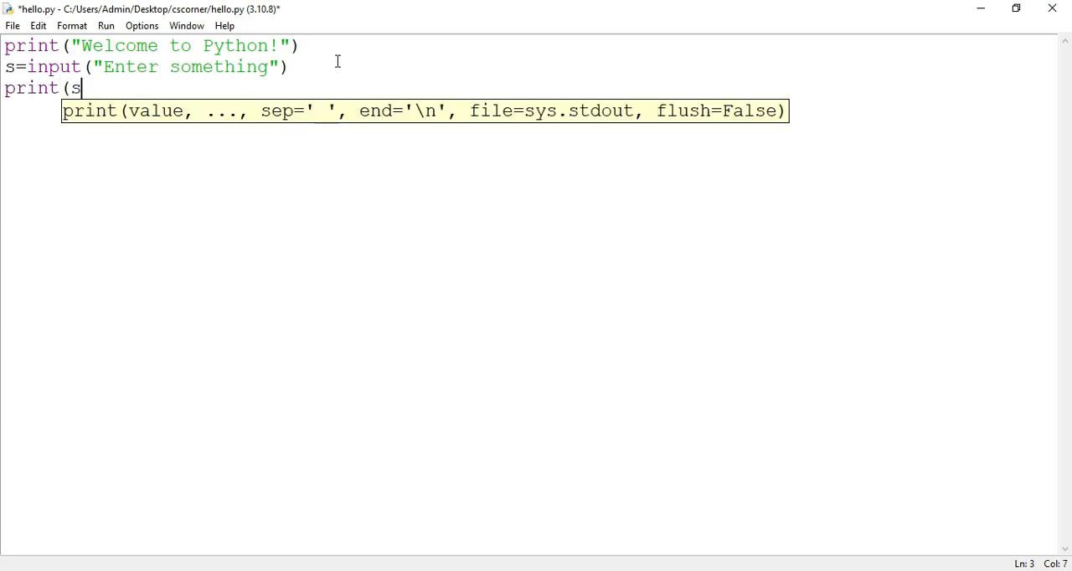
{"action": "type", "text": ")"}
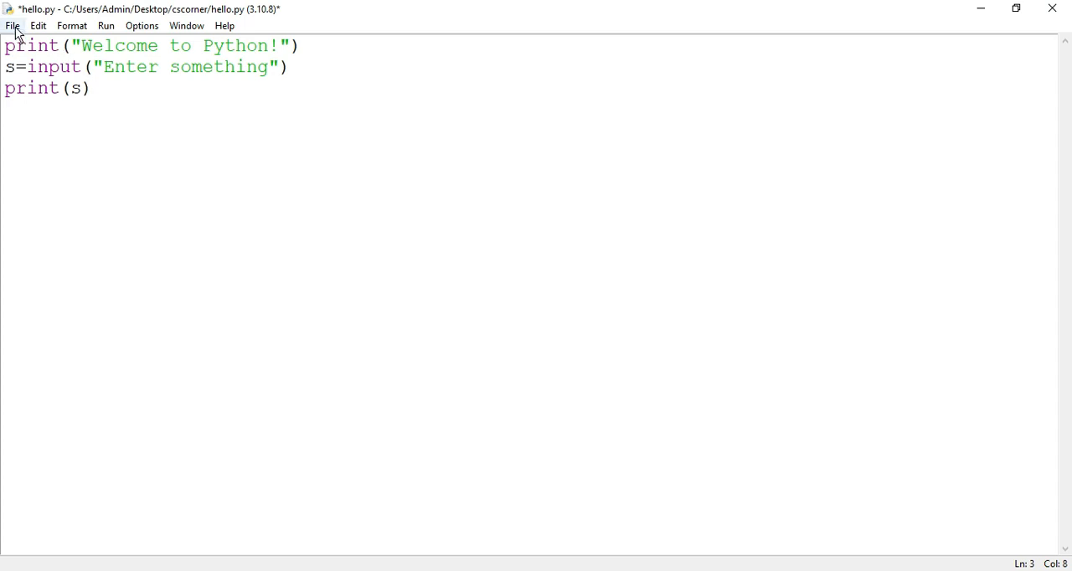
Save the edited hello.py and run it again.
{"action": "left_click", "coordinate": [92, 88]}
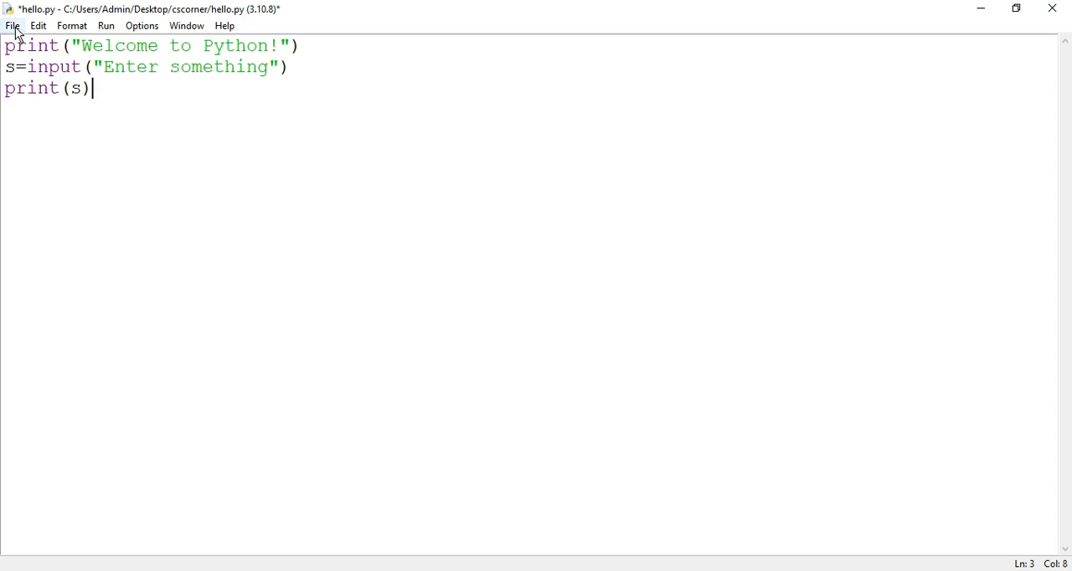
{"action": "left_click", "coordinate": [13, 26]}
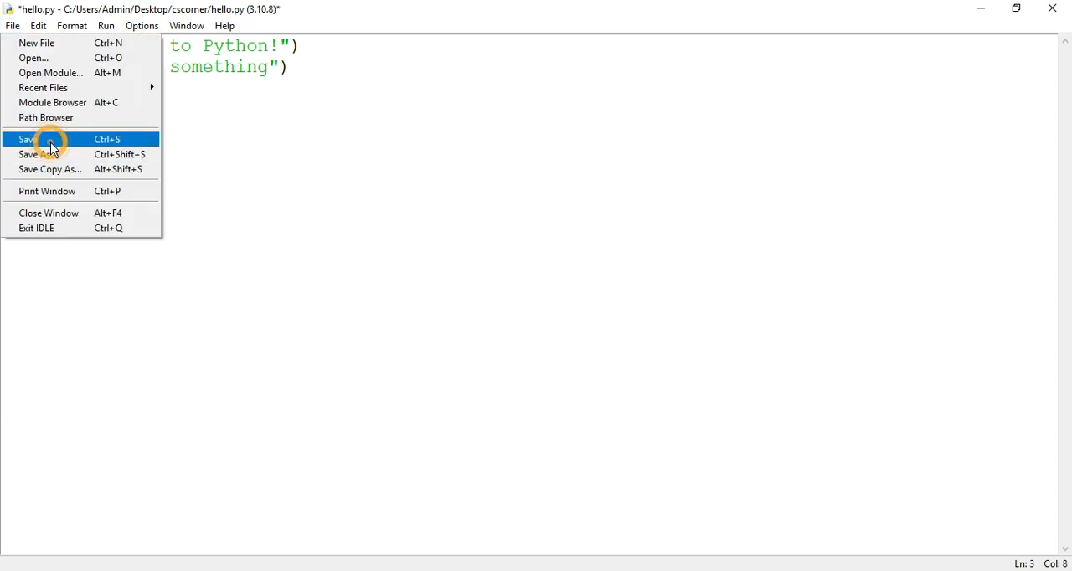
{"action": "left_click", "coordinate": [28, 139]}
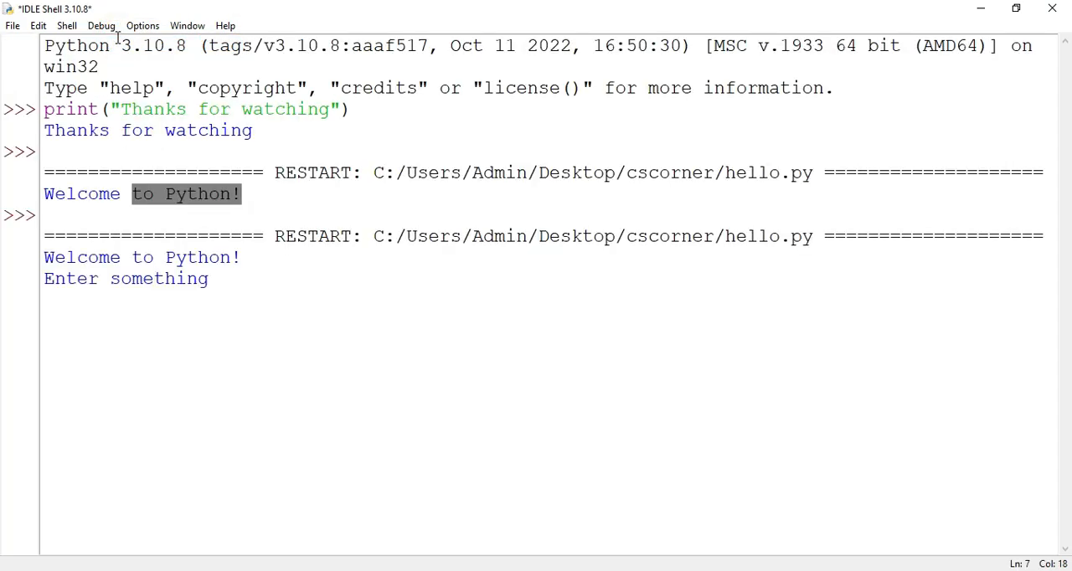
Answer the 'Enter something' prompt with 'cs corner' and select the echoed output.
{"action": "left_click", "coordinate": [211, 279]}
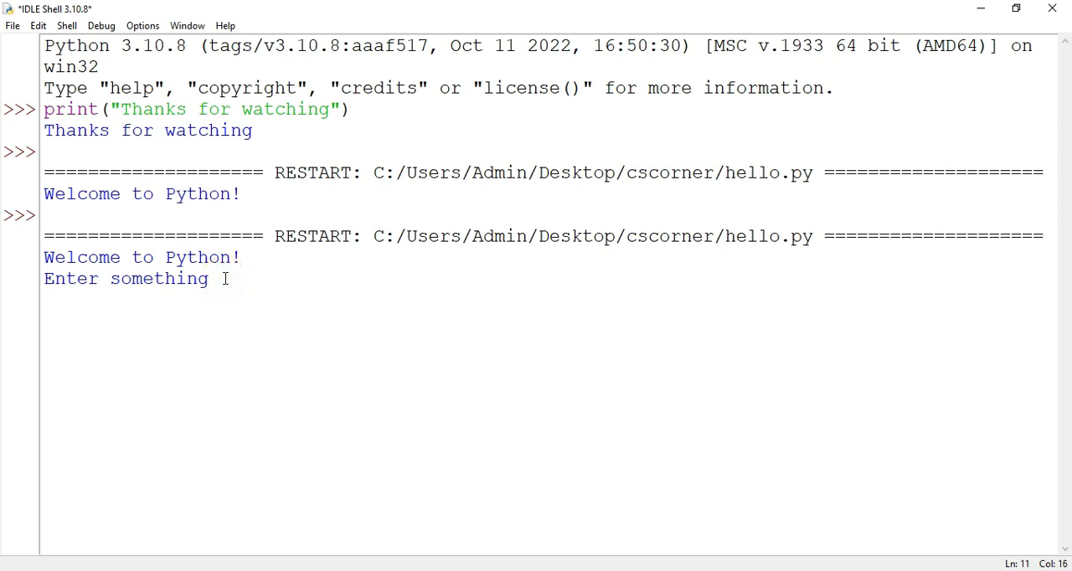
{"action": "type", "text": "cs corner"}
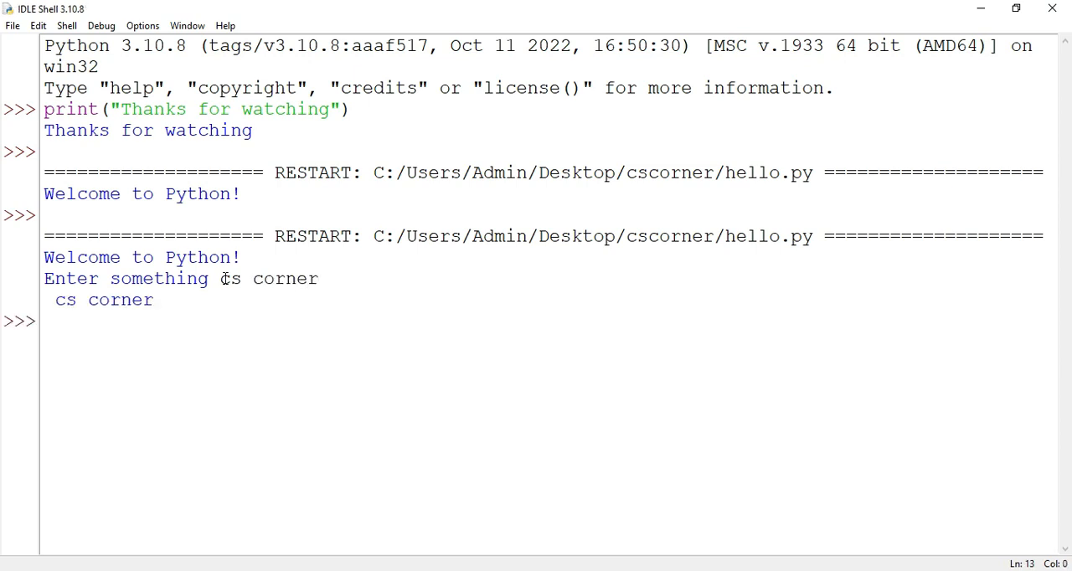
{"action": "double_click", "coordinate": [103, 299]}
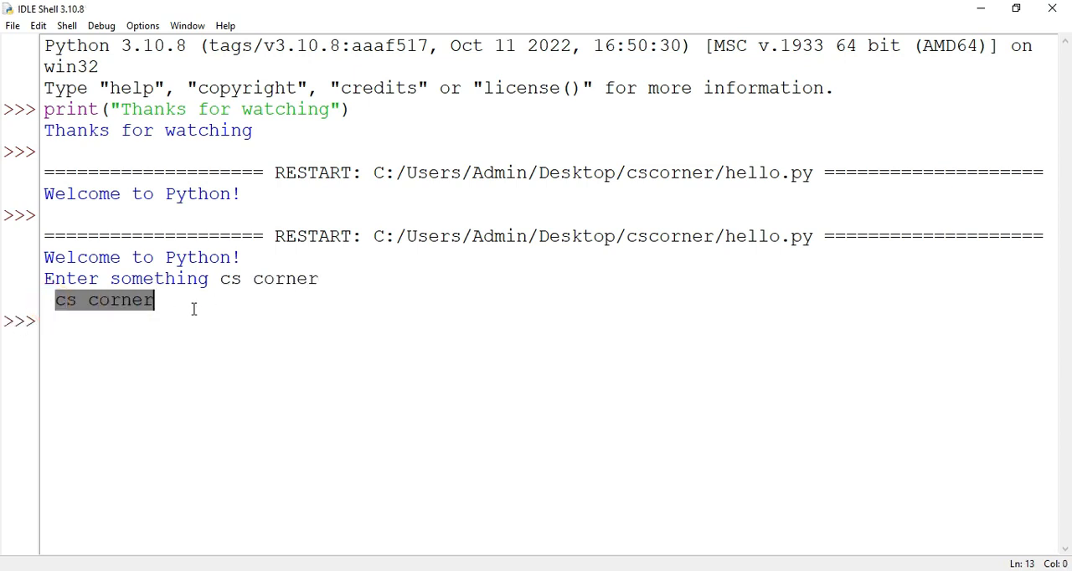